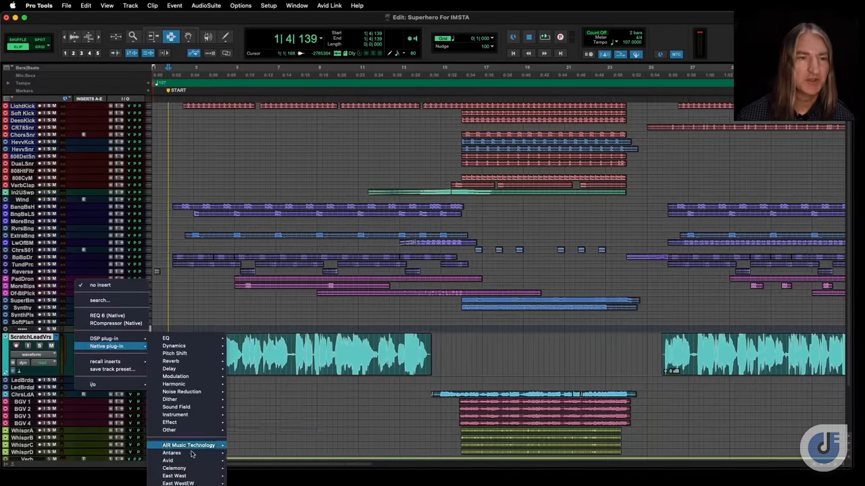
mouse_move(172, 453)
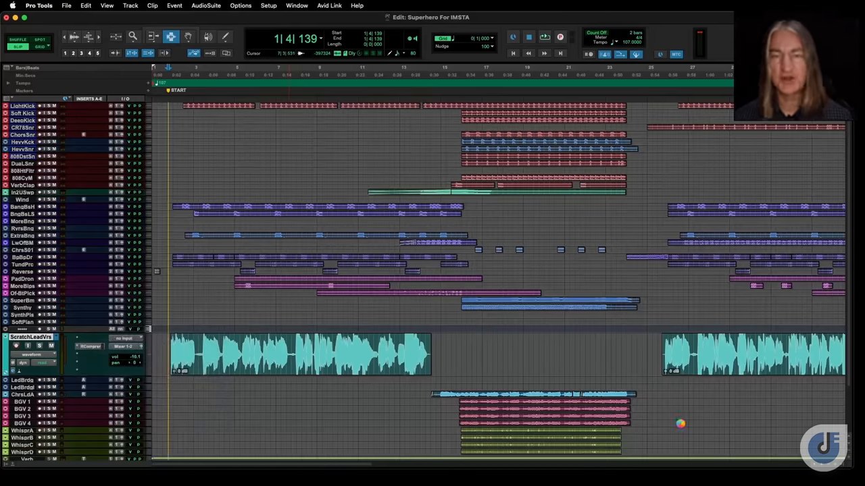
Insert Auto-Tune Access on the scratch lead vocal track's insert slot.
left_click(90, 338)
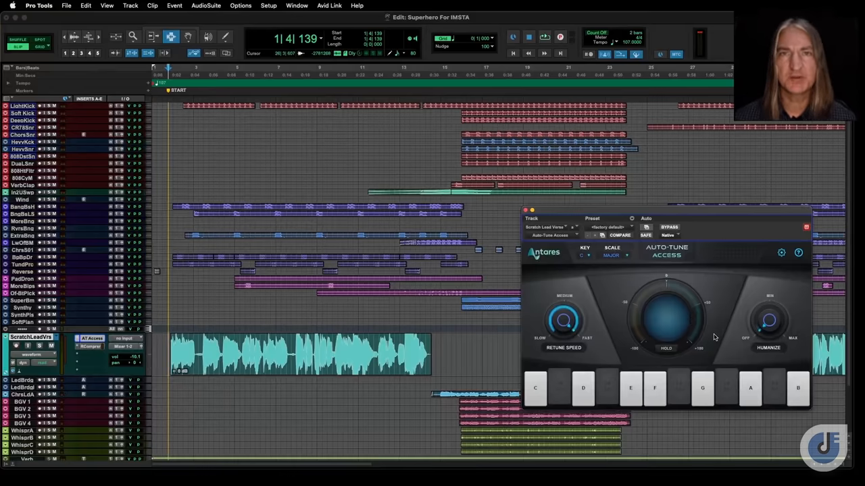
mouse_move(581, 340)
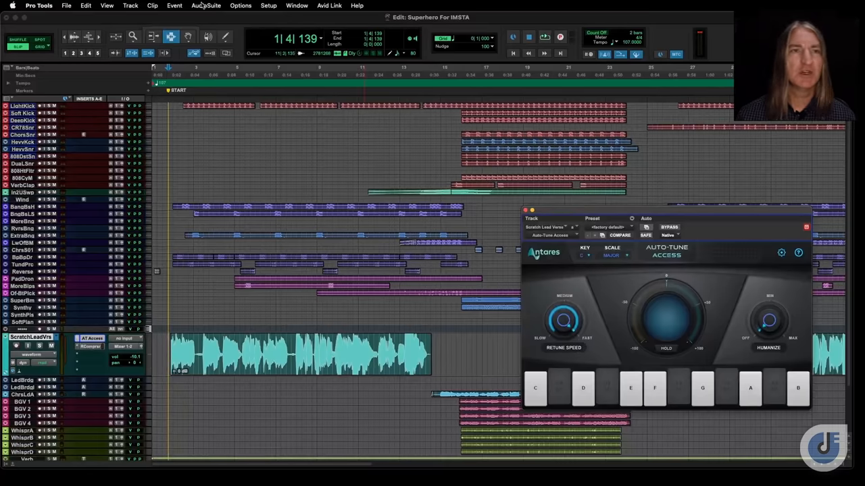
Run Auto-Key from AudioSuite, analyse the vocal as A Minor and send the key to Auto-Tune.
left_click(206, 6)
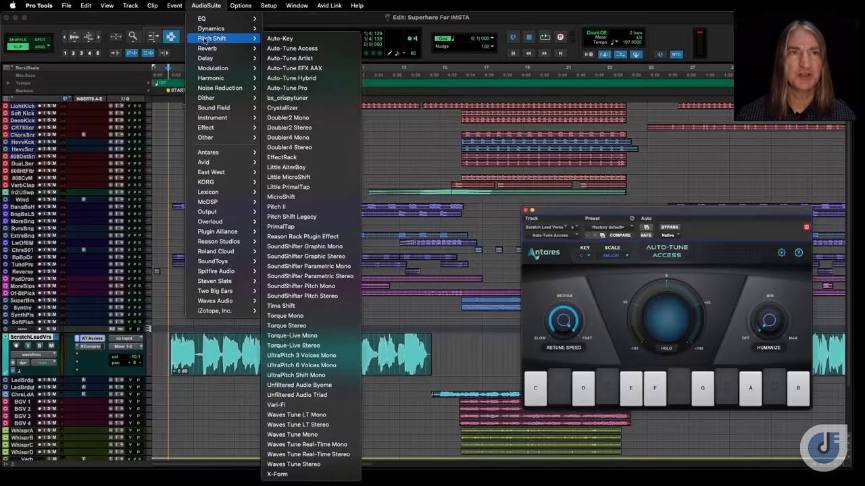
left_click(278, 38)
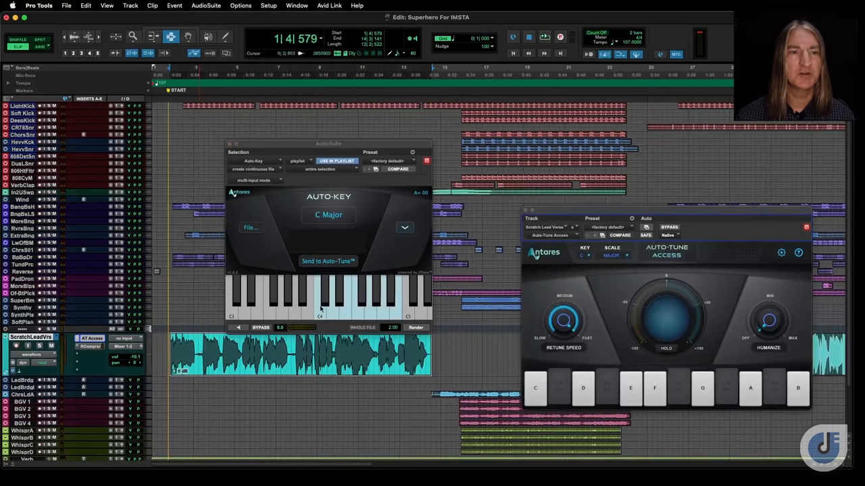
left_click(545, 36)
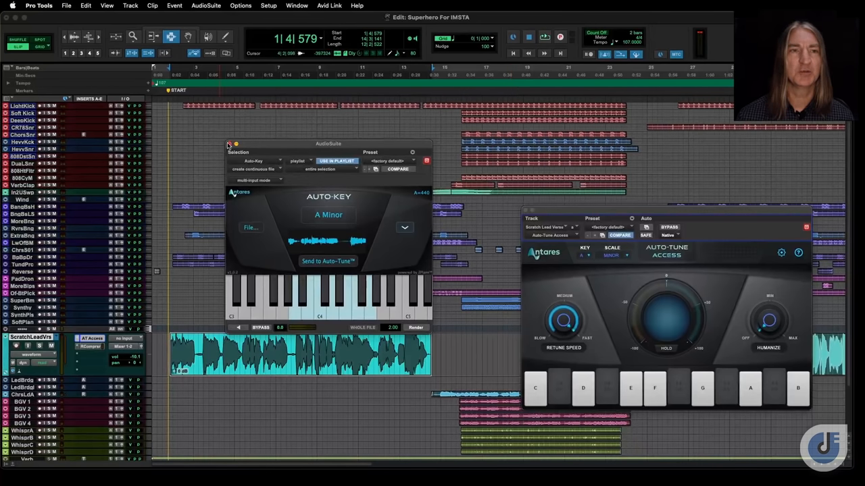
left_click(230, 143)
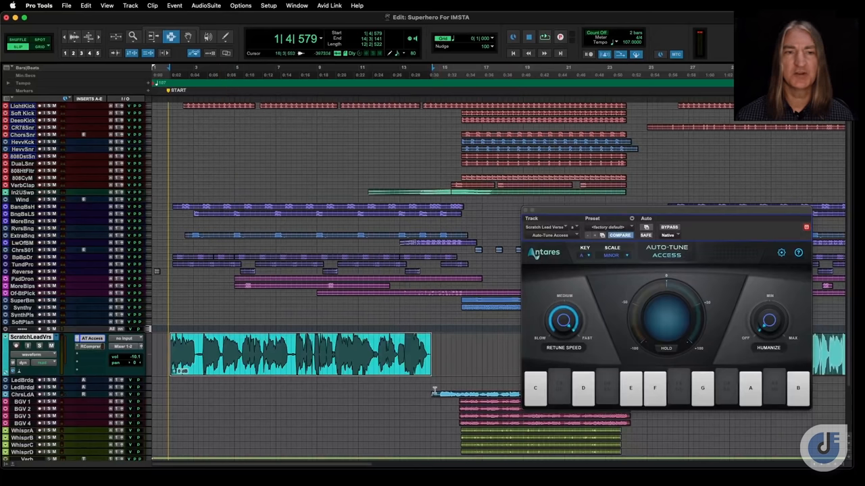
Play the vocal while tweaking Retune Speed and Humanize, then bring up the automation dialog.
left_click(582, 386)
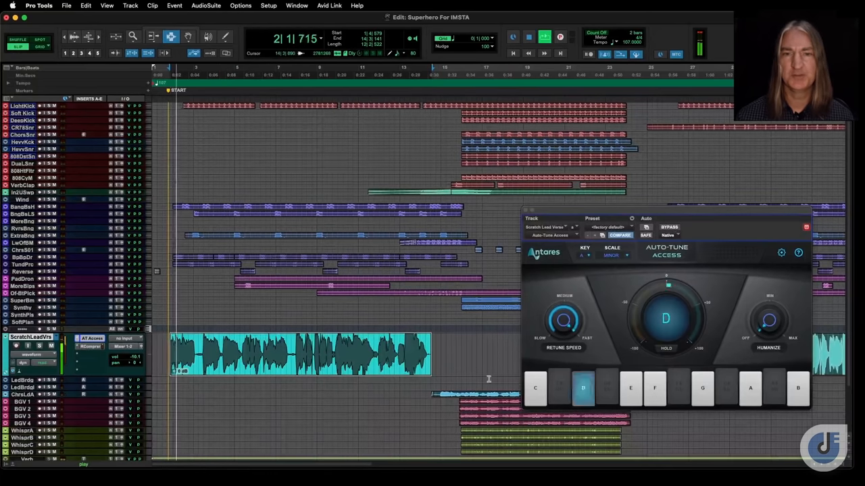
left_click(582, 386)
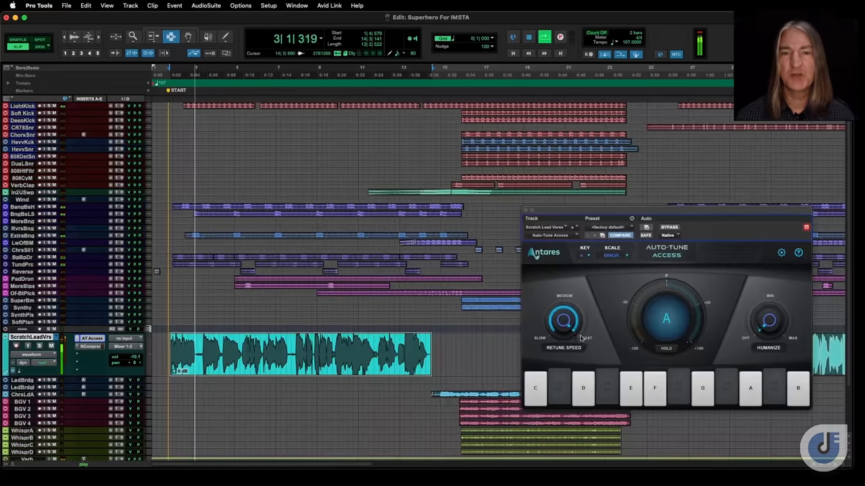
left_click(582, 386)
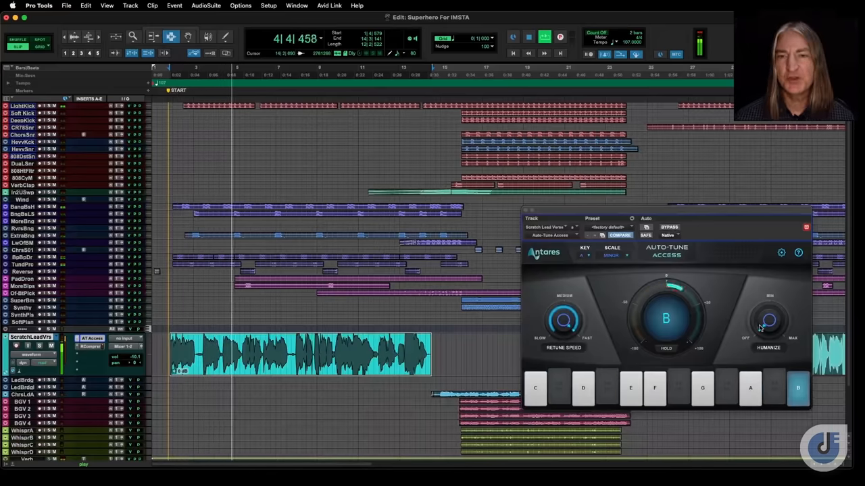
left_click(703, 388)
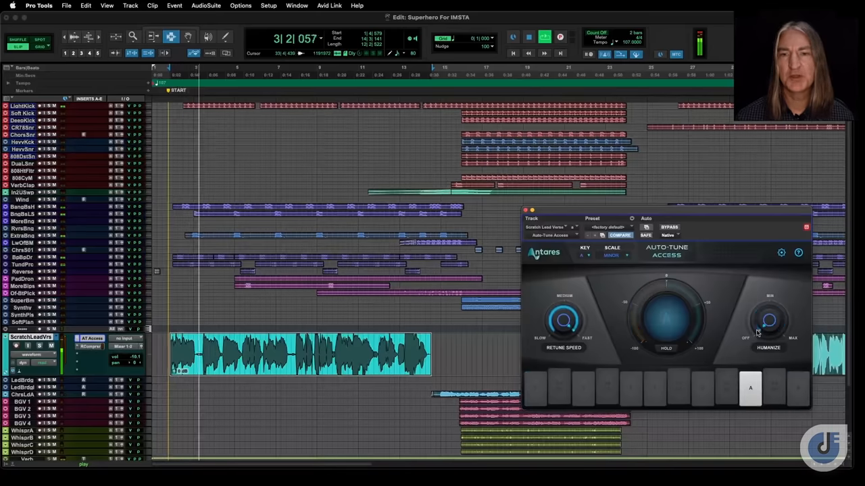
left_click(630, 389)
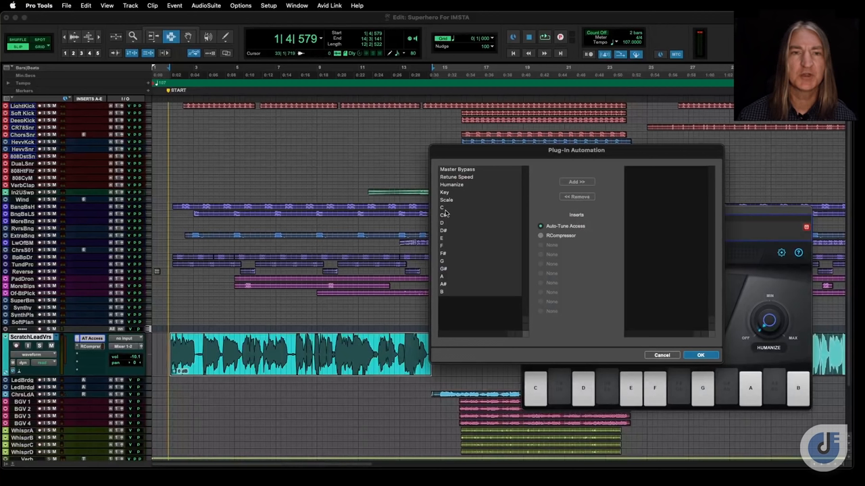
Enable the scale-note parameters C through B for automation and confirm with OK.
left_click(446, 215)
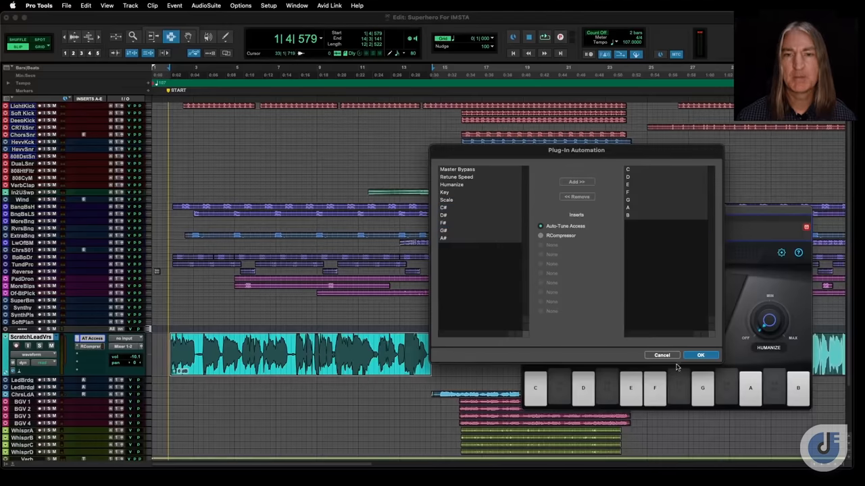
left_click(700, 354)
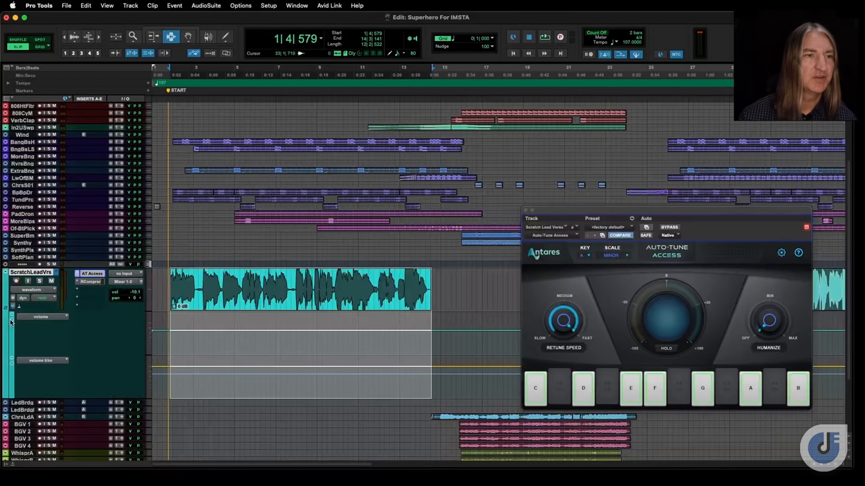
Show two Auto-Tune Access note automation lanes under the lead vocal track.
left_click(41, 316)
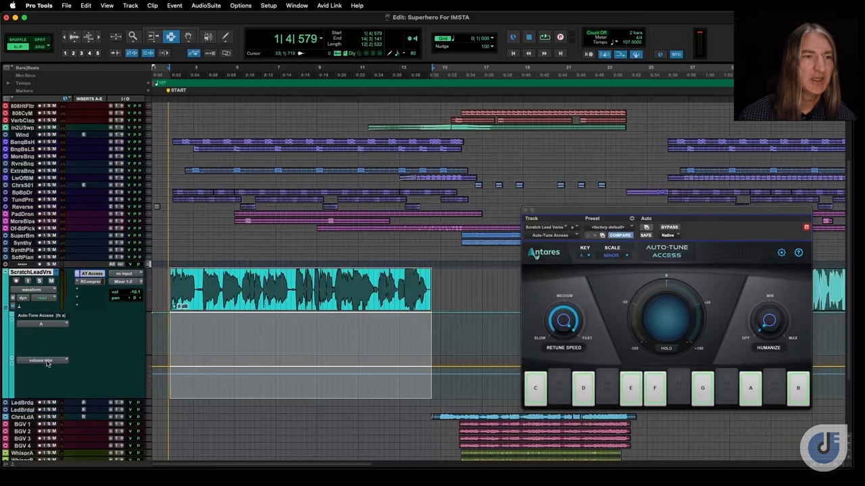
left_click(43, 359)
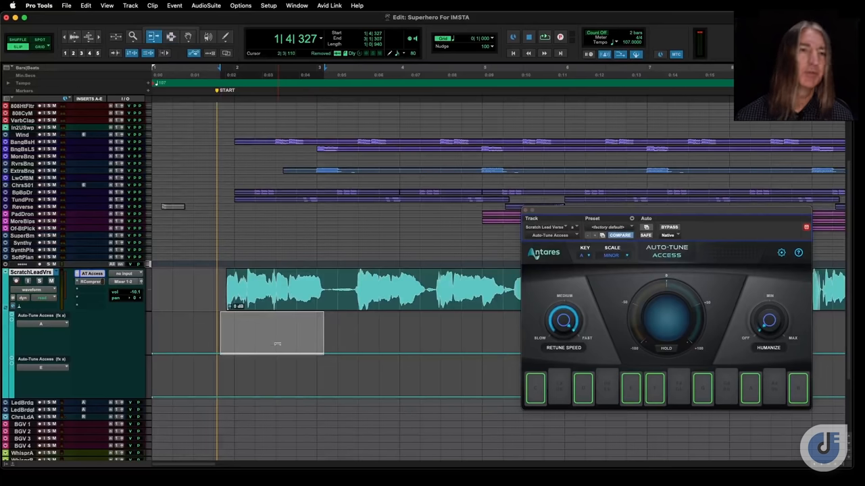
Draw three stepped note changes along the automation lanes with the Pencil tool.
left_click(750, 389)
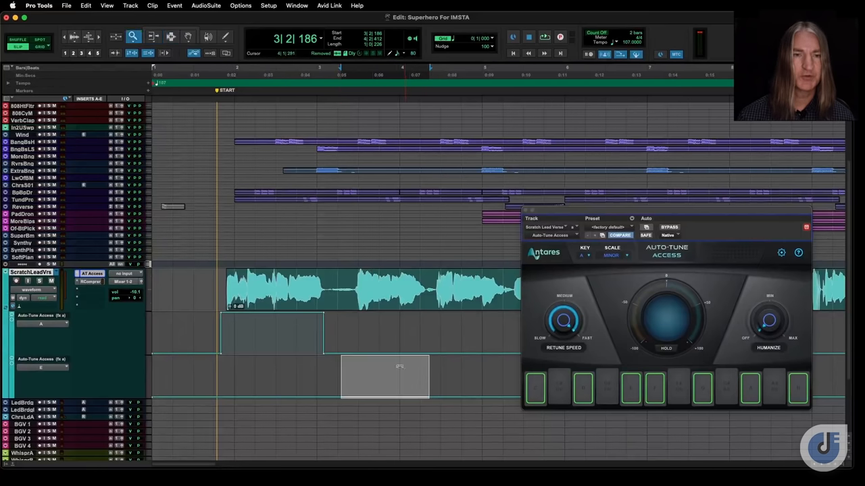
left_click(629, 390)
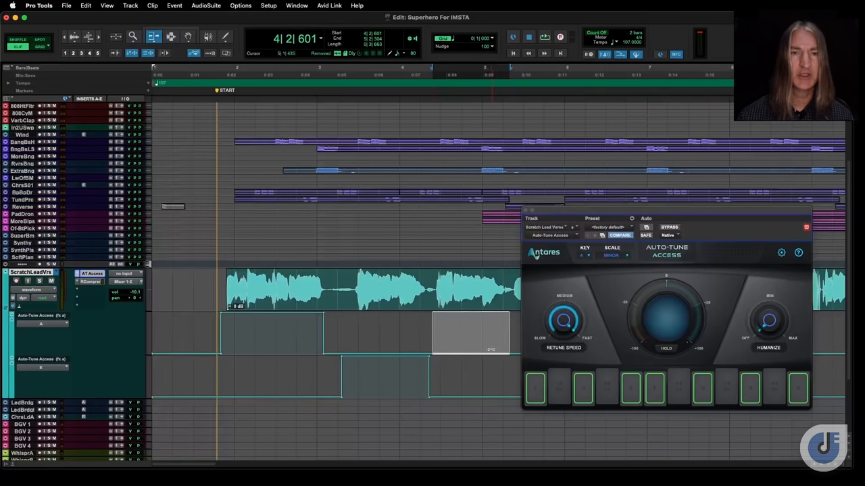
left_click(630, 388)
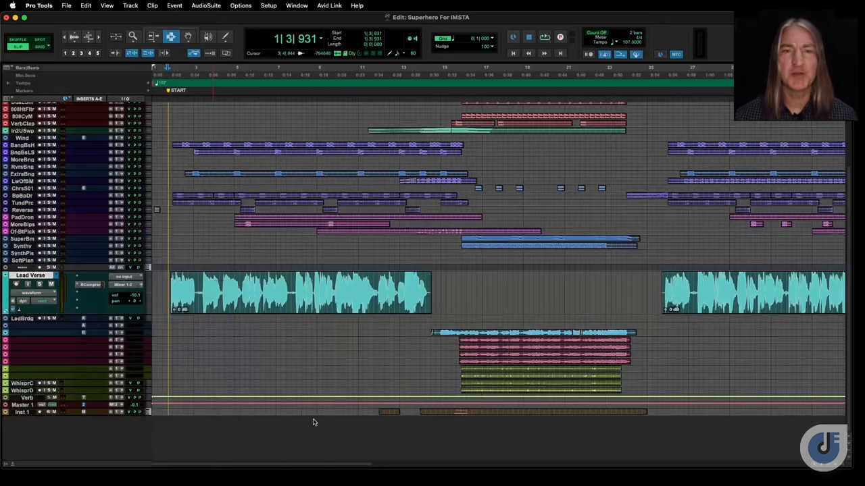
mouse_move(328, 427)
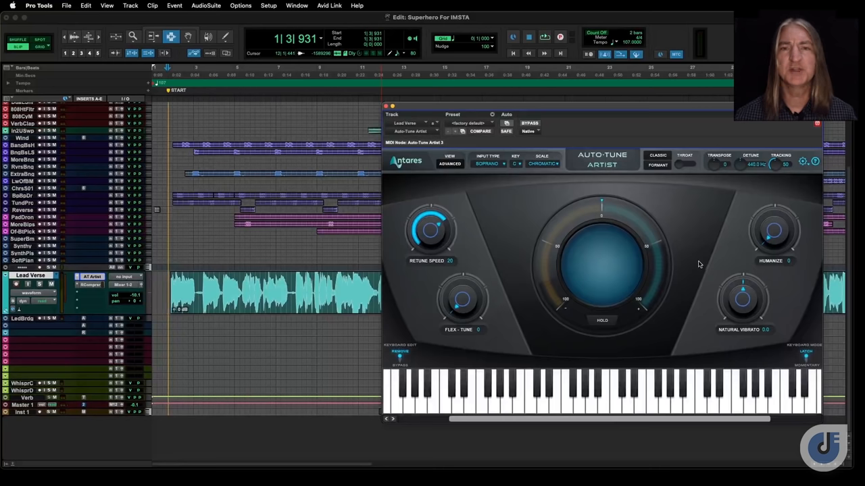
mouse_move(713, 221)
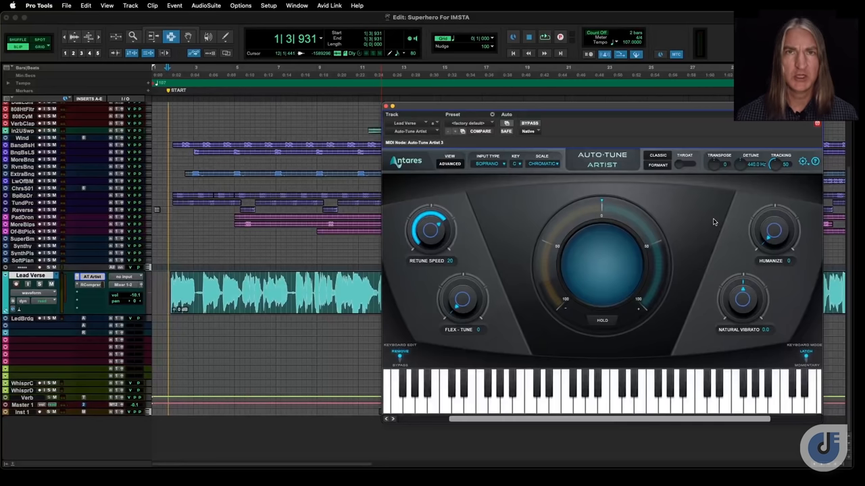
mouse_move(597, 177)
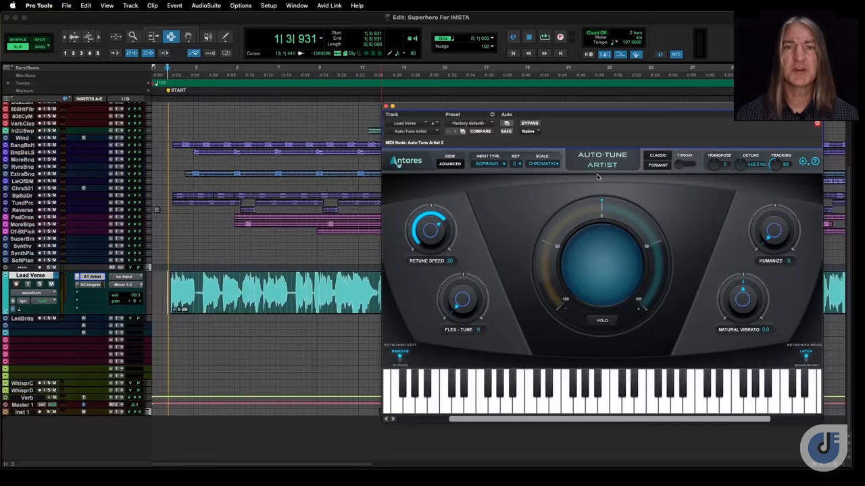
mouse_move(696, 215)
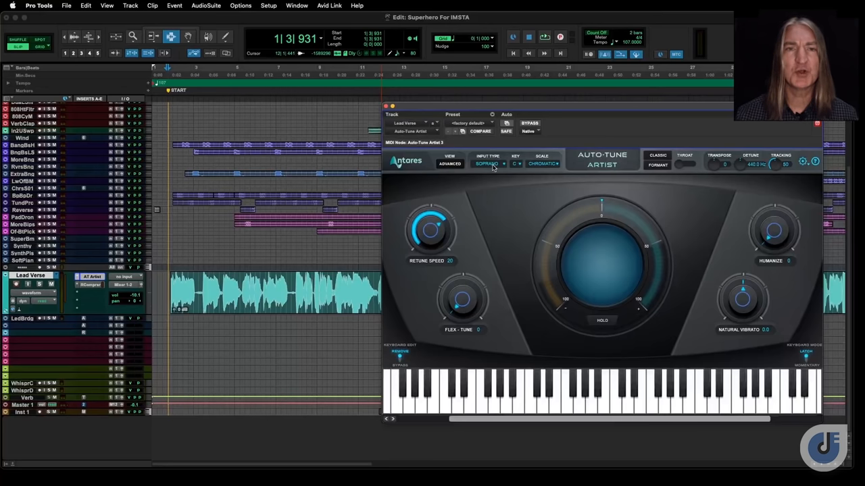
Show Auto-Tune Artist's Input Type list with Soprano selected.
left_click(487, 164)
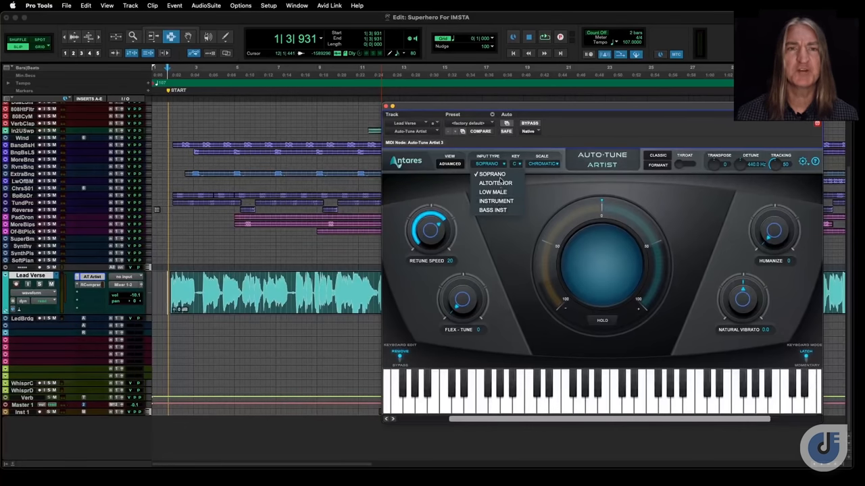
mouse_move(495, 183)
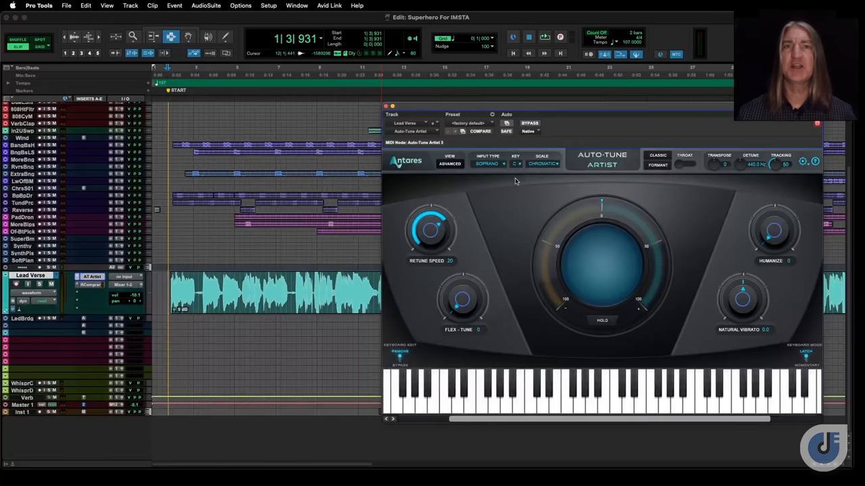
mouse_move(465, 160)
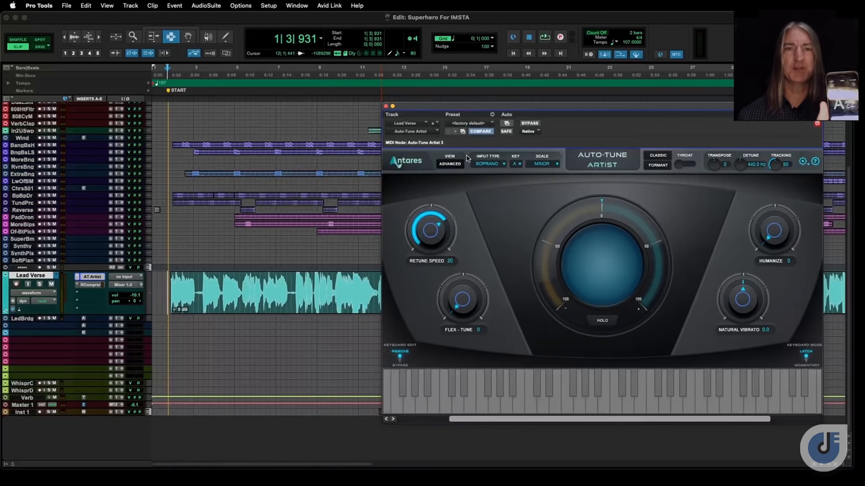
mouse_move(546, 171)
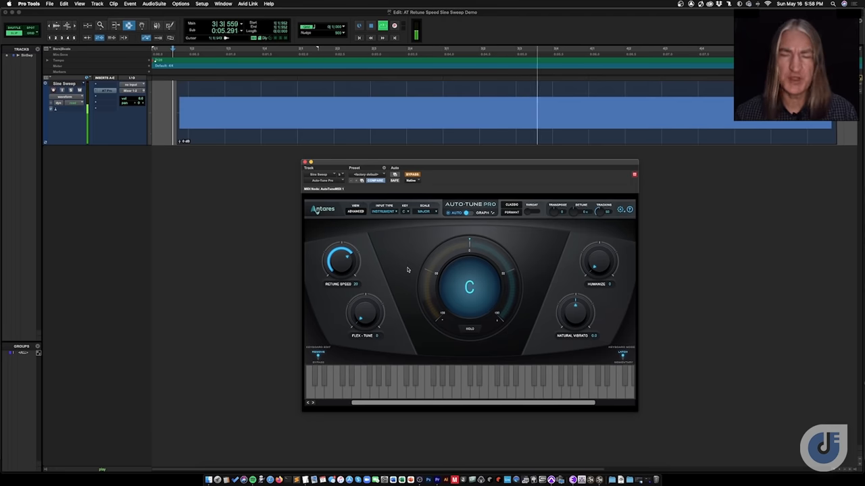
left_click(412, 174)
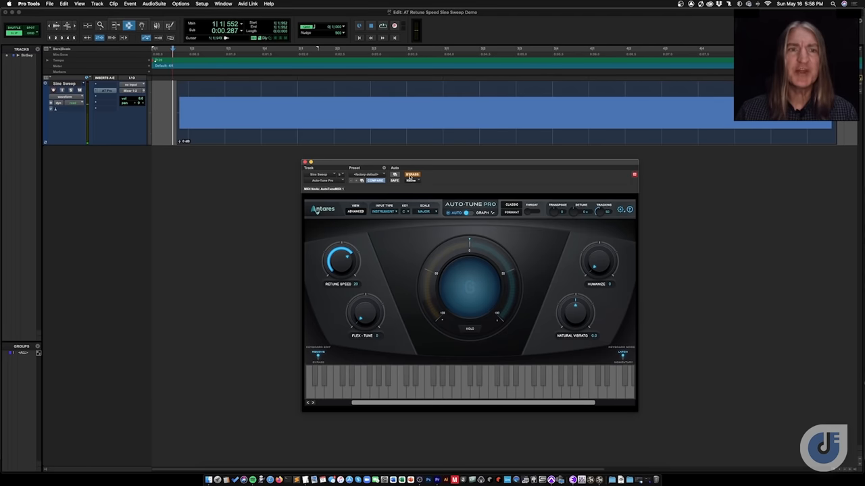
left_click(412, 174)
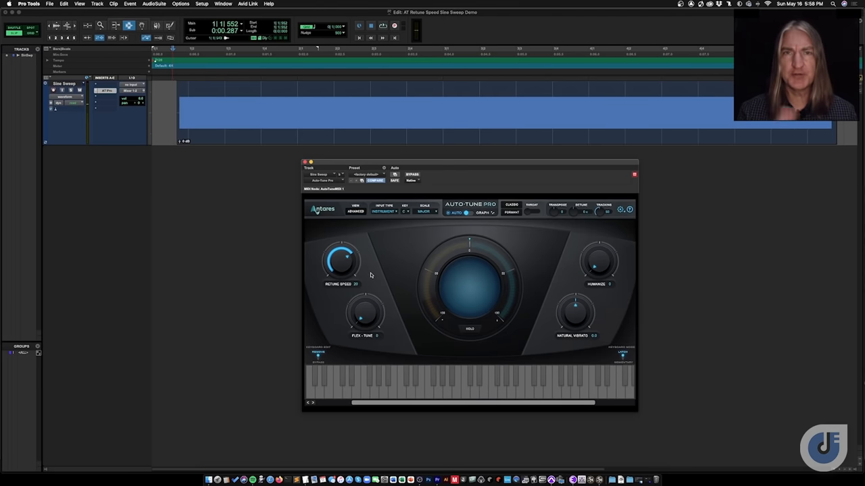
mouse_move(402, 275)
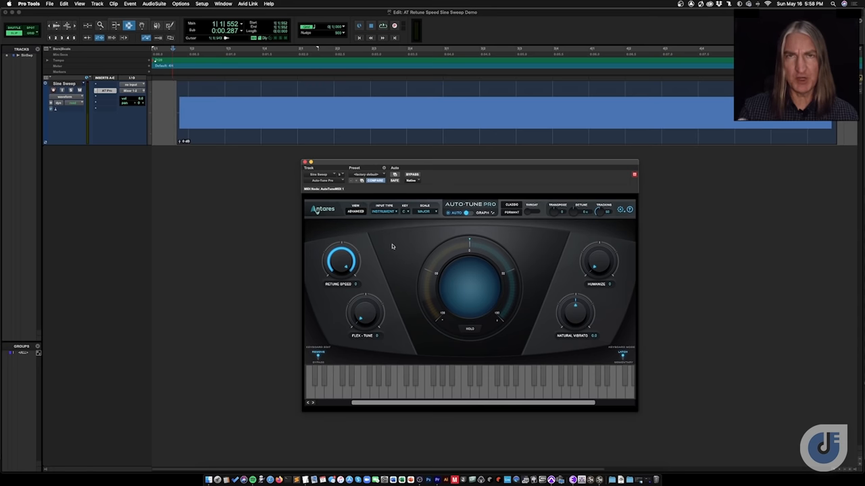
left_click(382, 26)
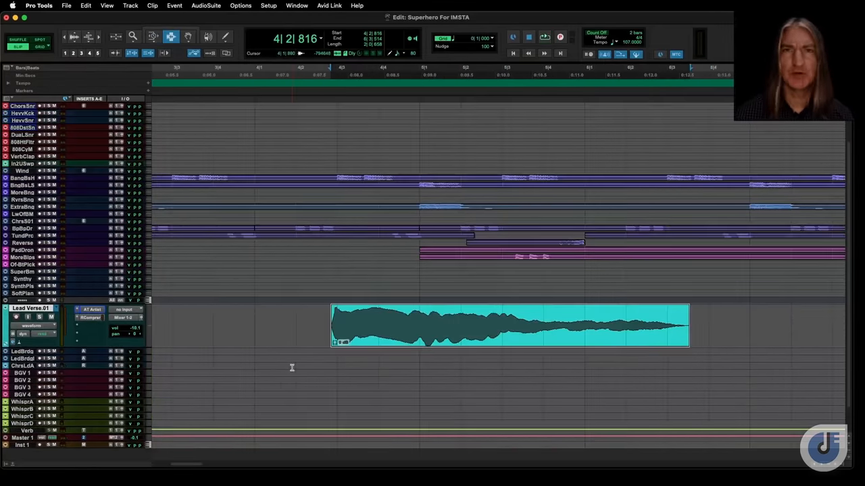
left_click(528, 36)
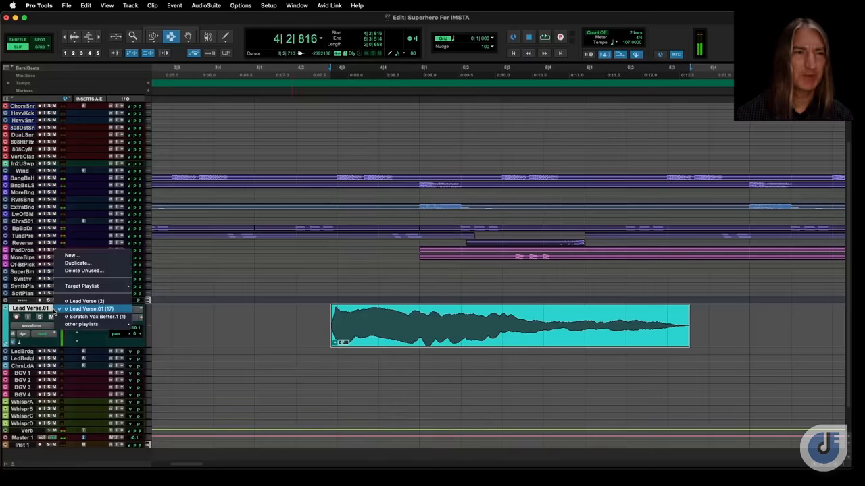
left_click(84, 300)
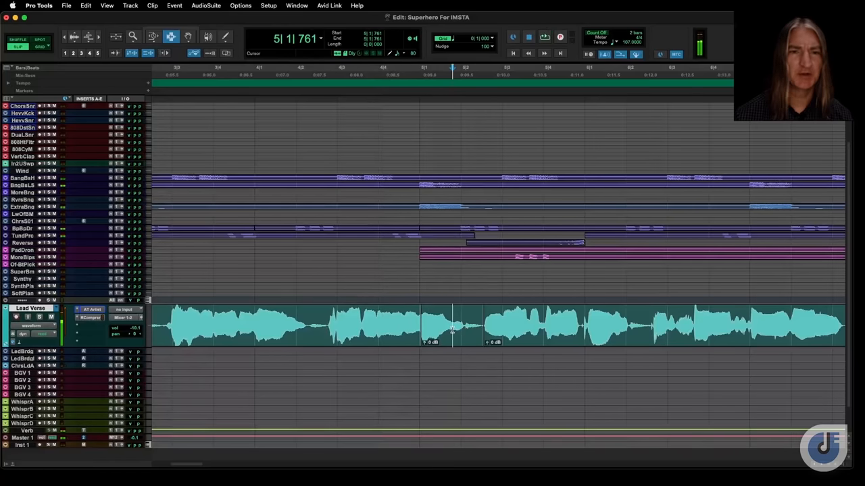
left_click(57, 308)
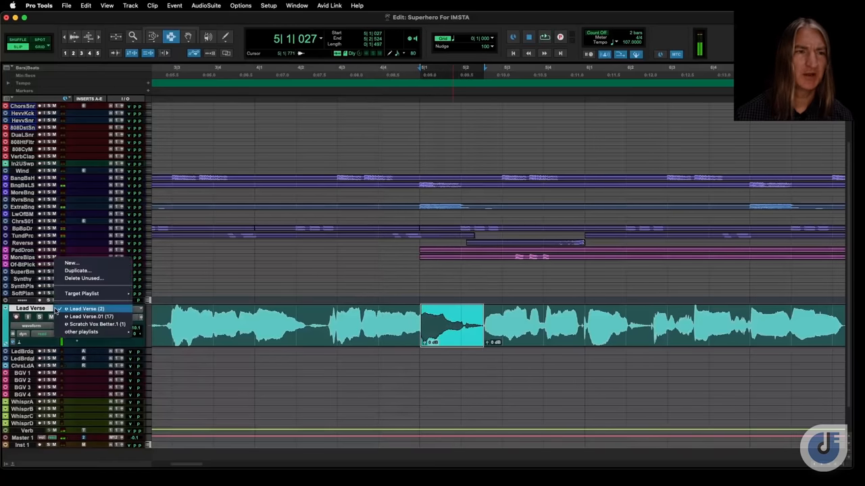
left_click(89, 316)
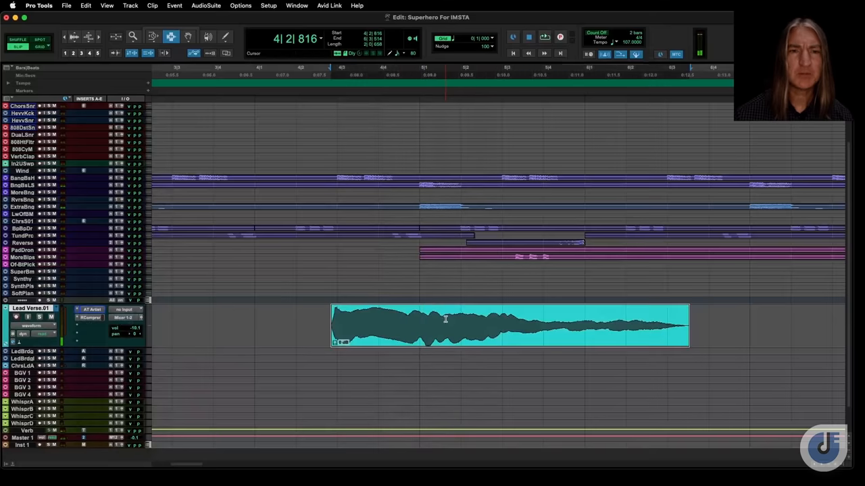
left_click(205, 6)
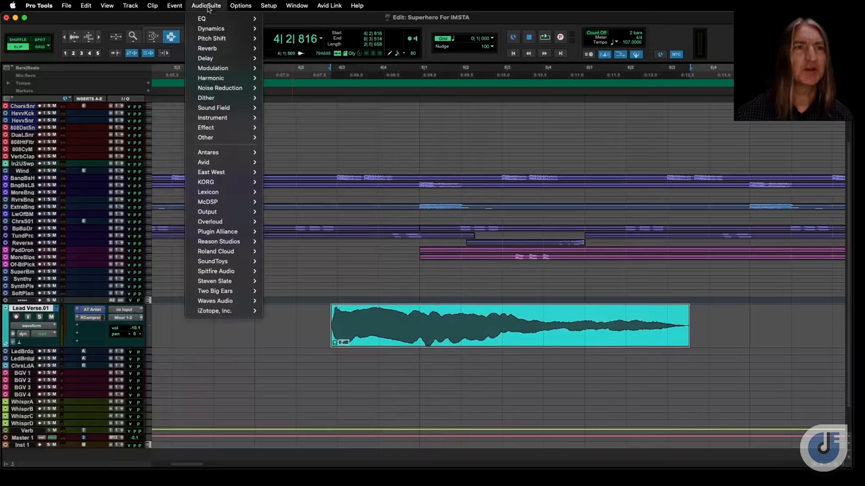
mouse_move(210, 38)
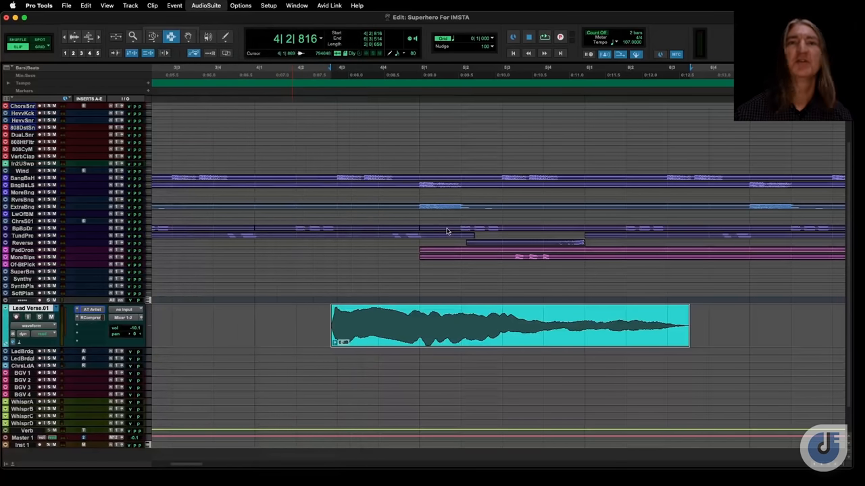
left_click(205, 5)
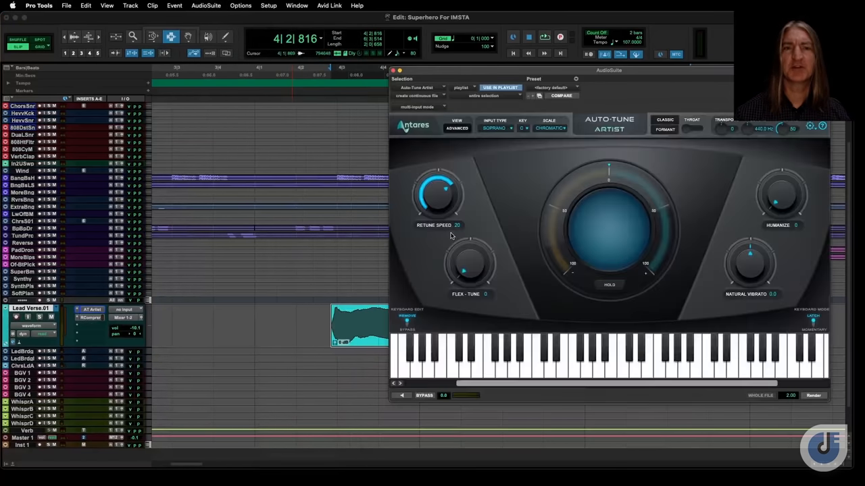
left_click(456, 127)
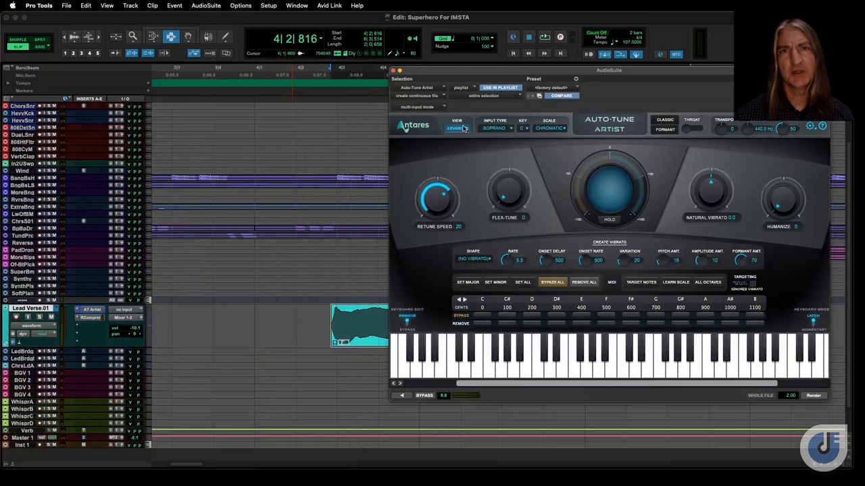
mouse_move(484, 262)
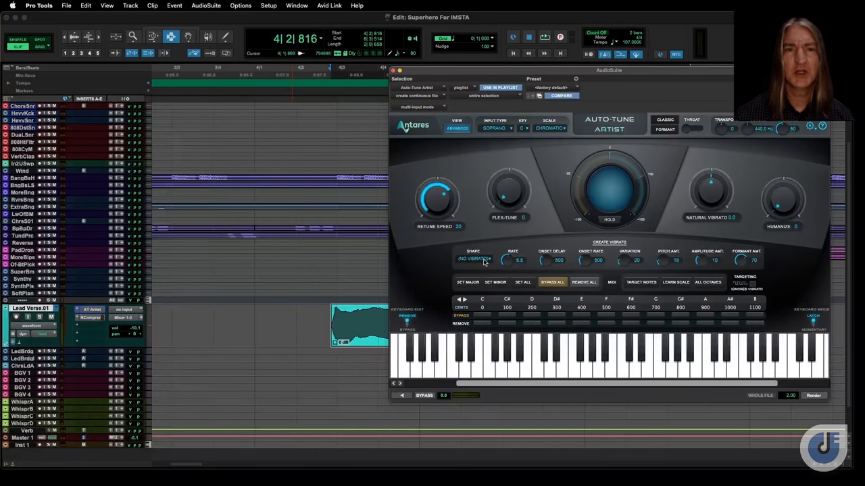
left_click(472, 260)
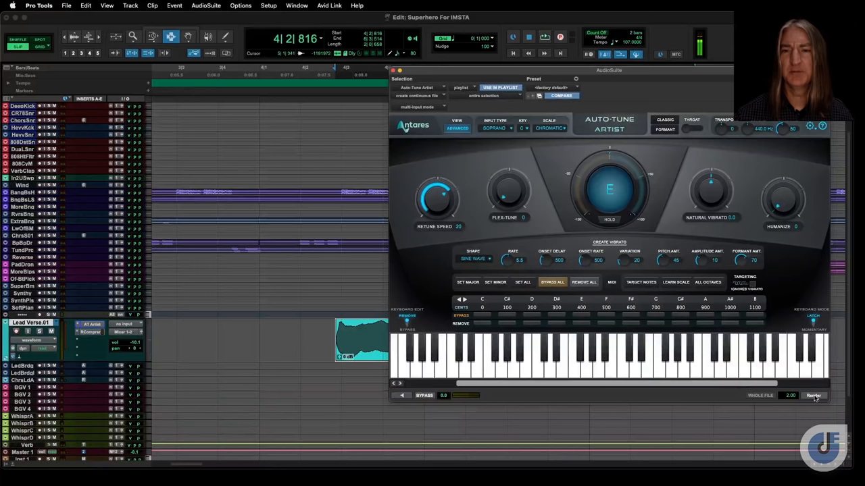
left_click(814, 395)
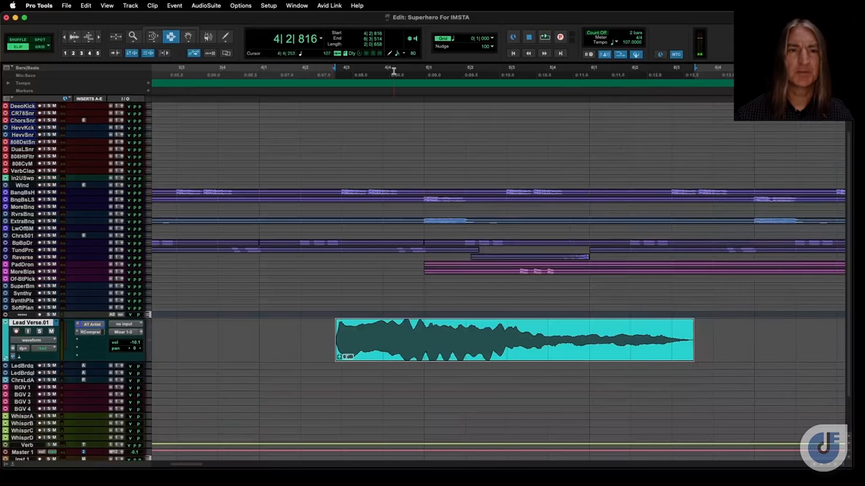
In Auto-Tune Artist on Lead Verse.01, lower Retune Speed and raise Humanize.
left_click(89, 324)
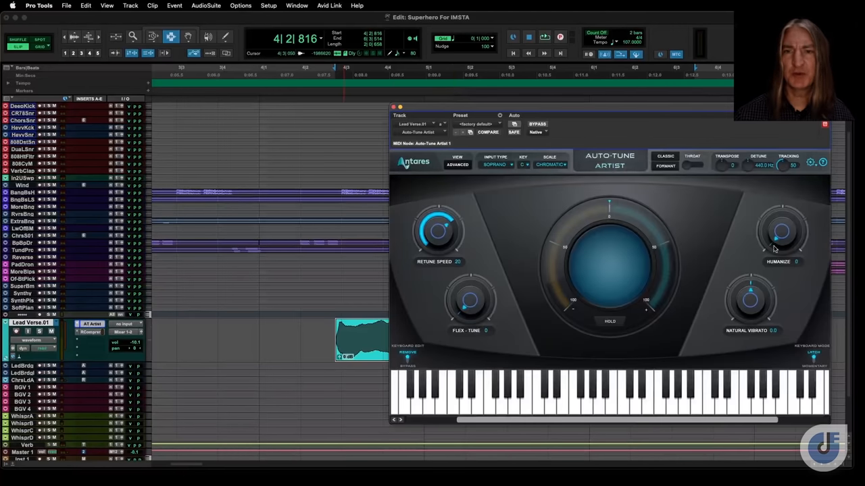
left_click_drag(439, 230, 439, 243)
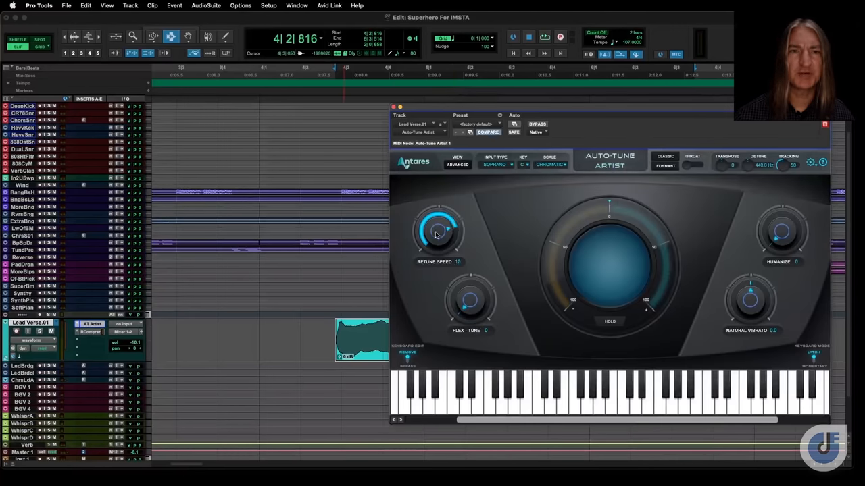
left_click_drag(437, 233, 440, 223)
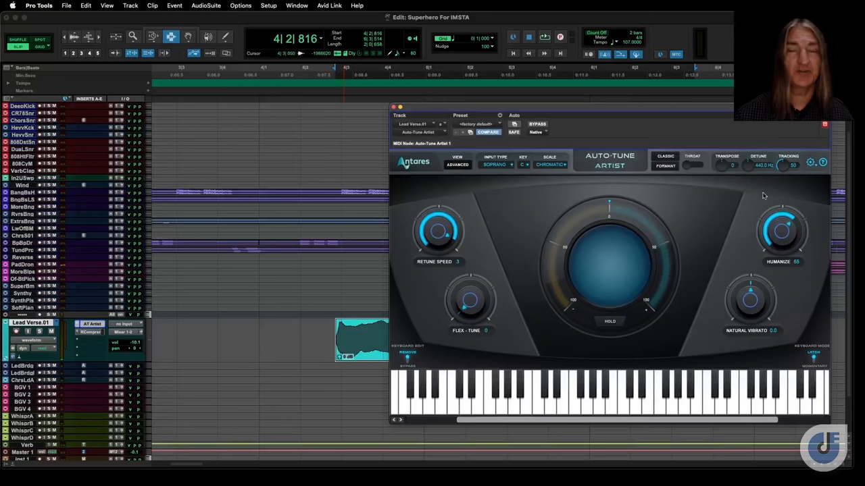
left_click_drag(780, 229, 790, 217)
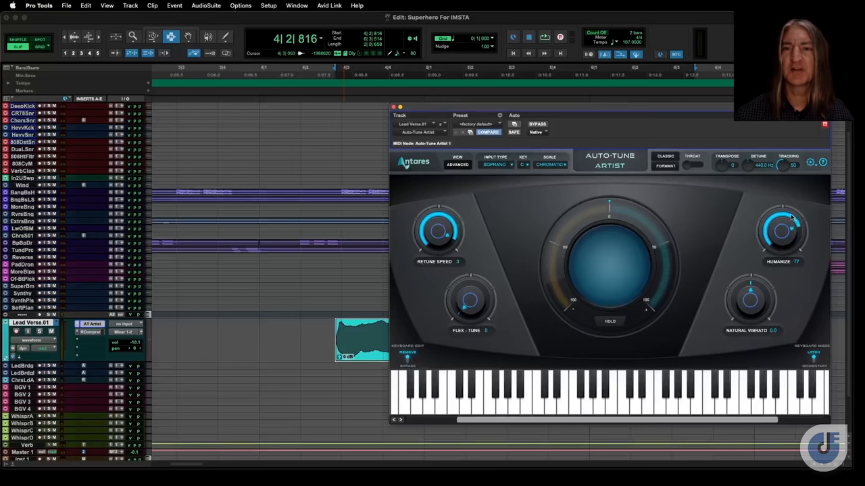
left_click(543, 36)
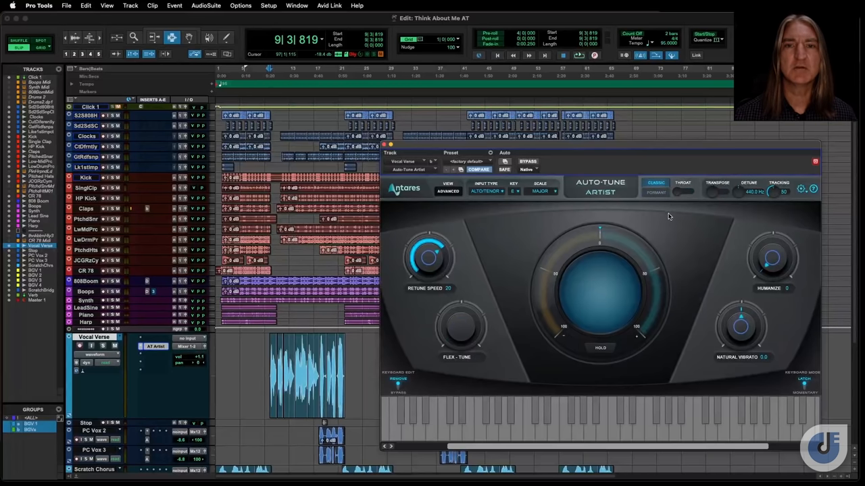
mouse_move(475, 346)
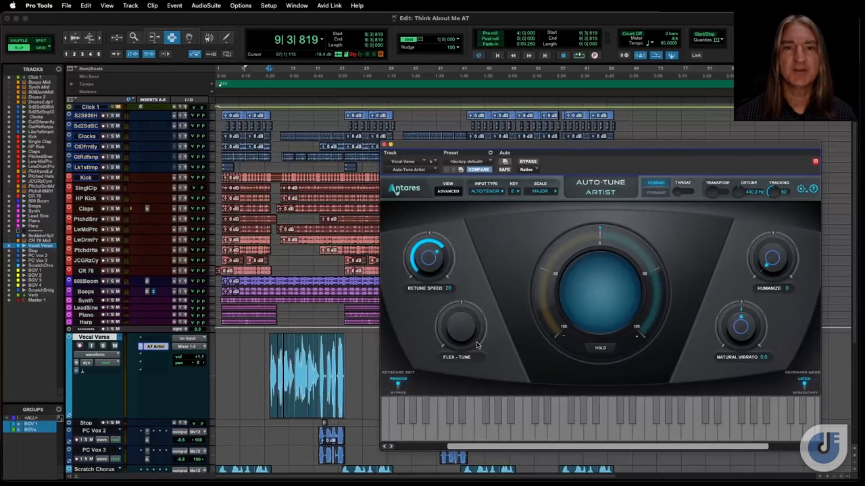
Toggle Classic mode on and off in Auto-Tune Artist on Vocal Verse.
left_click(655, 182)
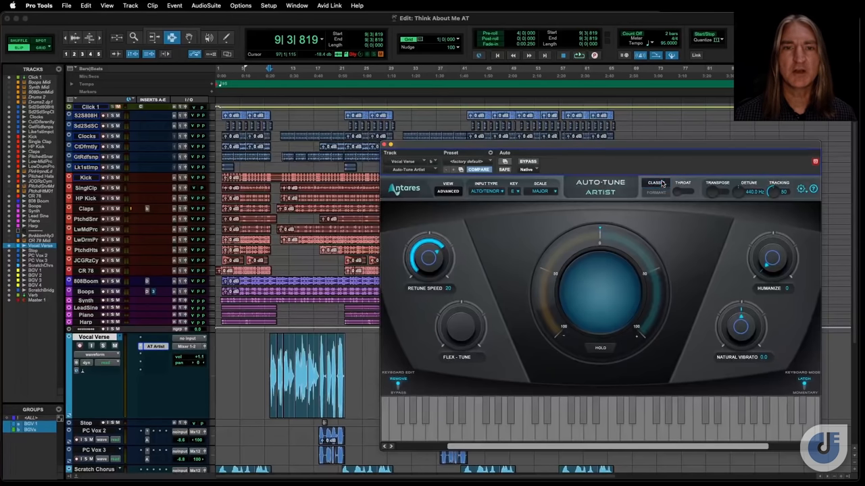
left_click(654, 183)
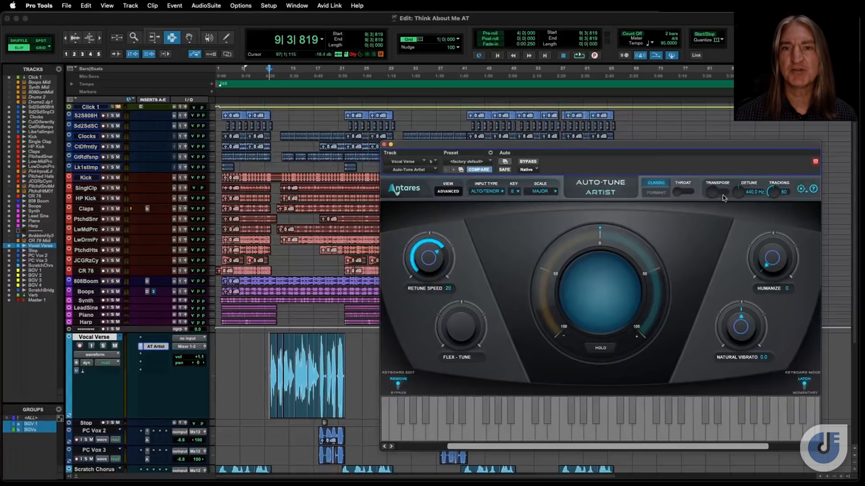
mouse_move(683, 204)
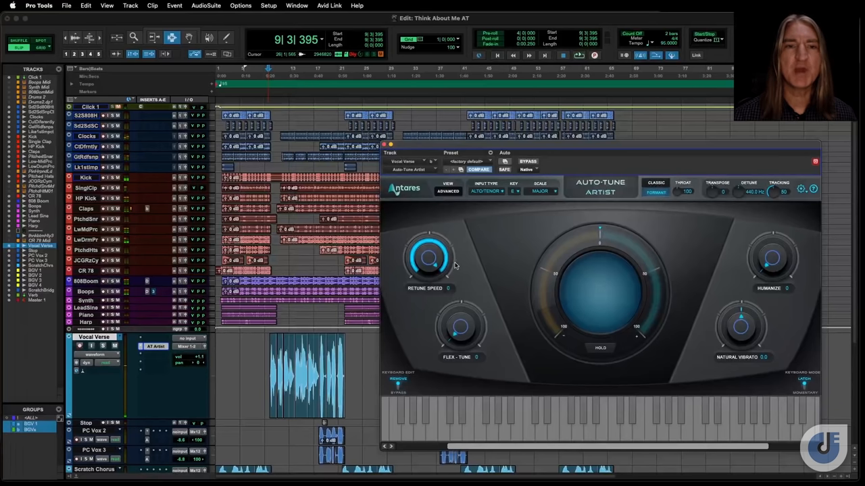
mouse_move(481, 265)
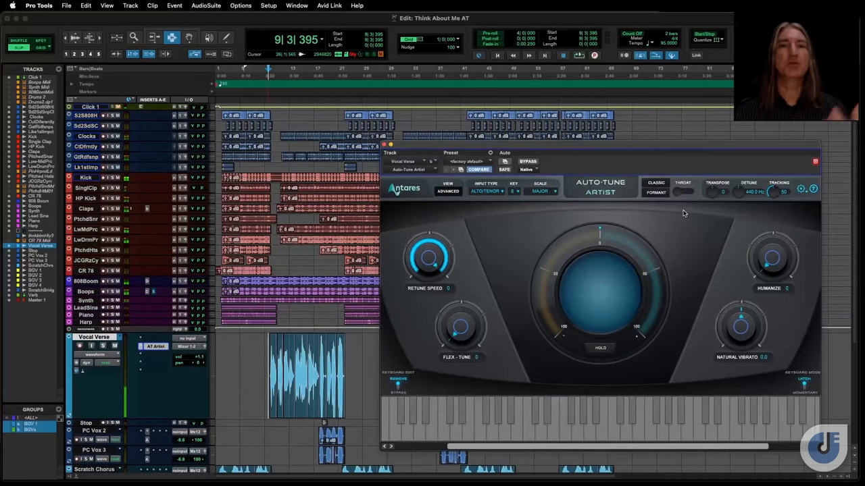
Start playback and change Auto-Tune Artist's mode buttons on the verse vocal.
left_click(594, 54)
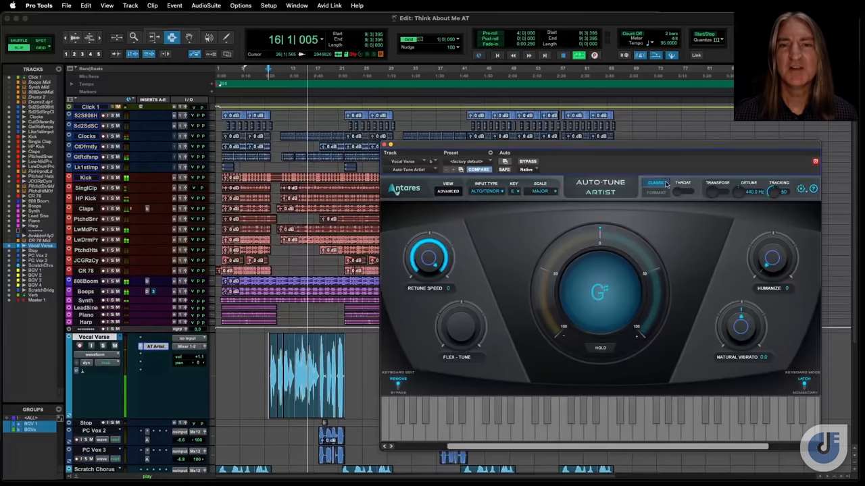
left_click(656, 184)
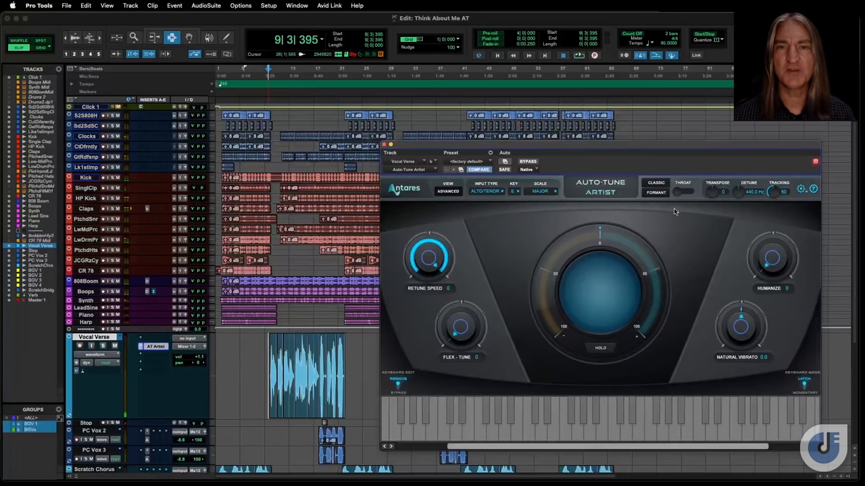
left_click(656, 192)
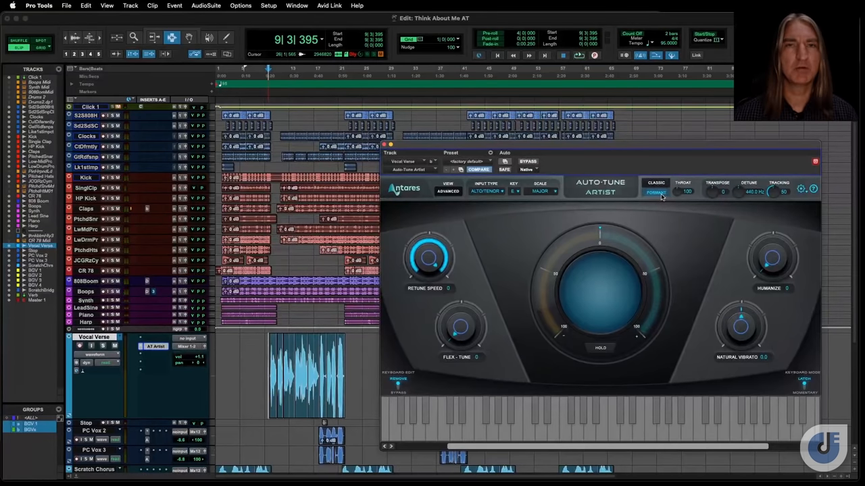
Rework the Retune Speed knob while the singer's notes are detected, ending on a chromatic scale.
left_click_drag(429, 259, 416, 276)
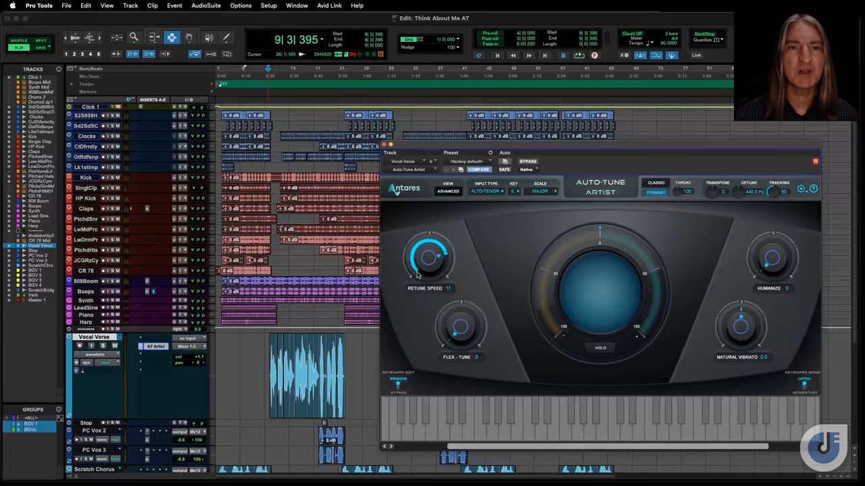
left_click_drag(430, 259, 439, 250)
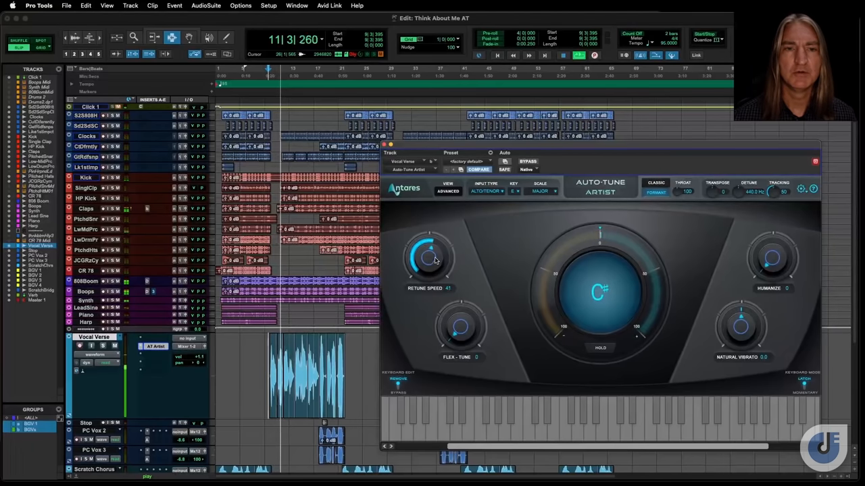
left_click_drag(430, 259, 429, 268)
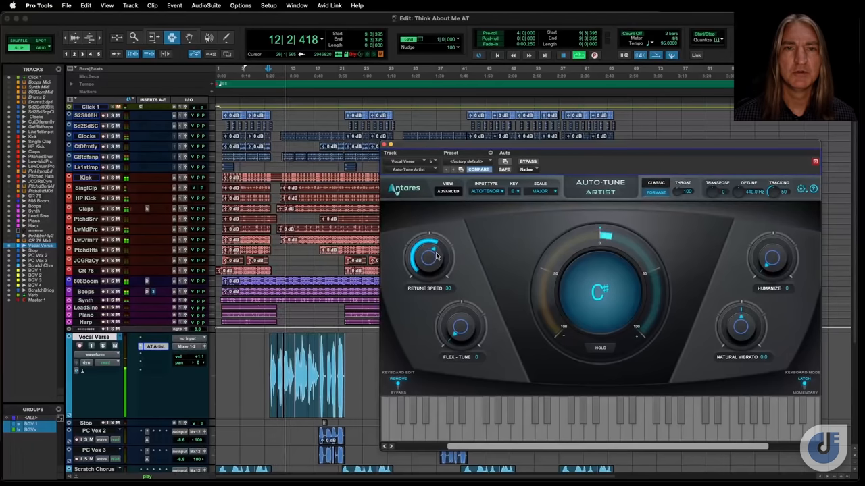
left_click_drag(430, 257, 429, 259)
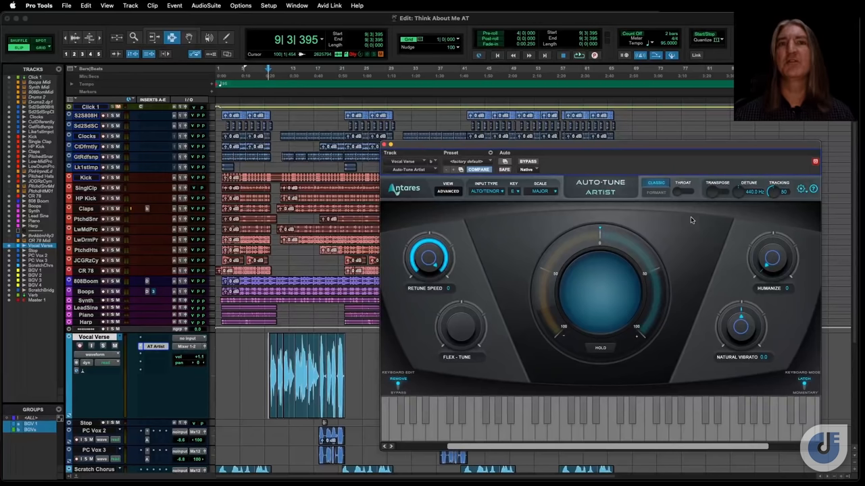
left_click(534, 189)
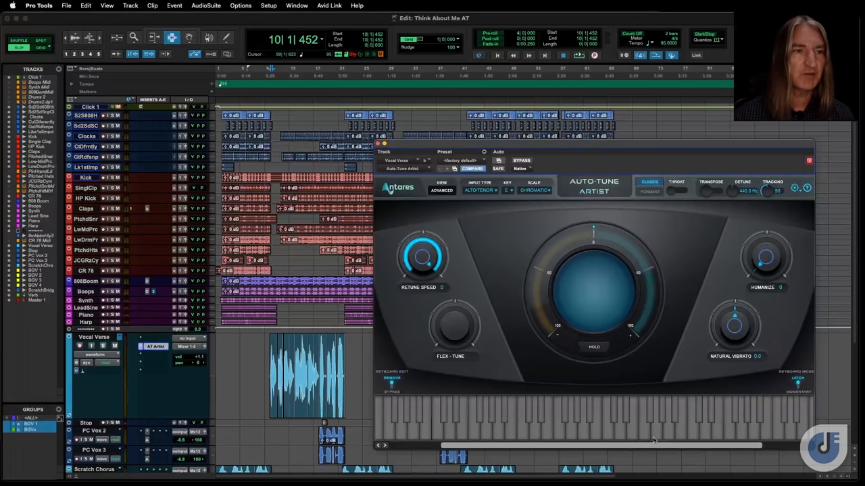
Create a new MIDI track routed to Vocal Verse - Auto-Tune Artist 1.
left_click(95, 336)
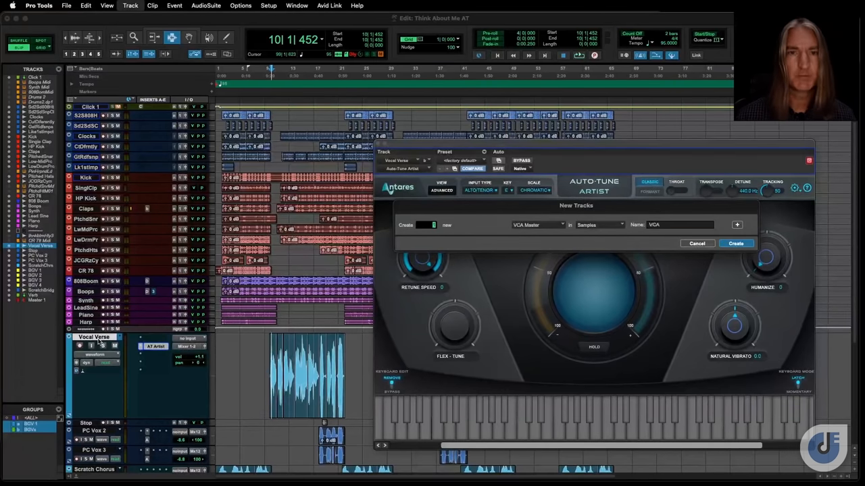
left_click(735, 243)
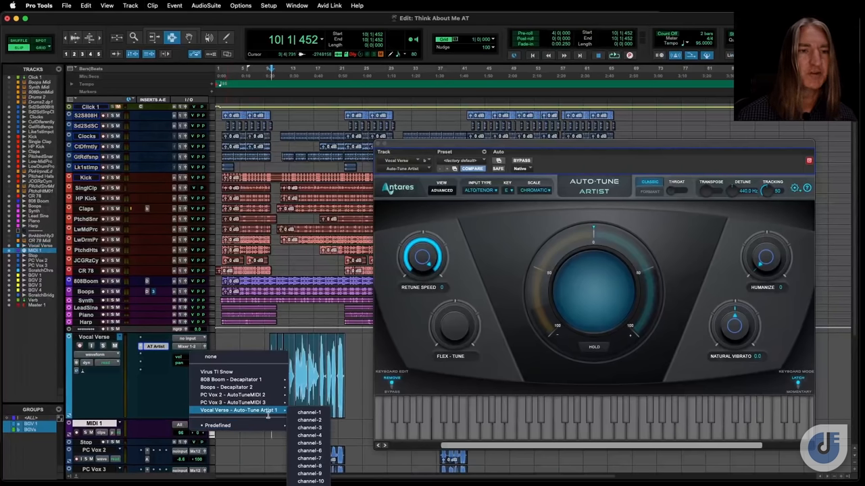
left_click(238, 411)
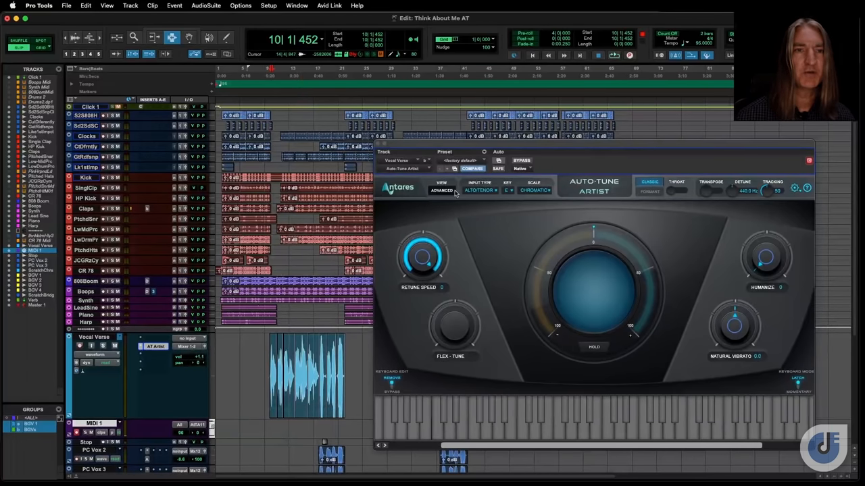
Reveal Auto-Tune Artist's Advanced vibrato-creation controls.
left_click(440, 191)
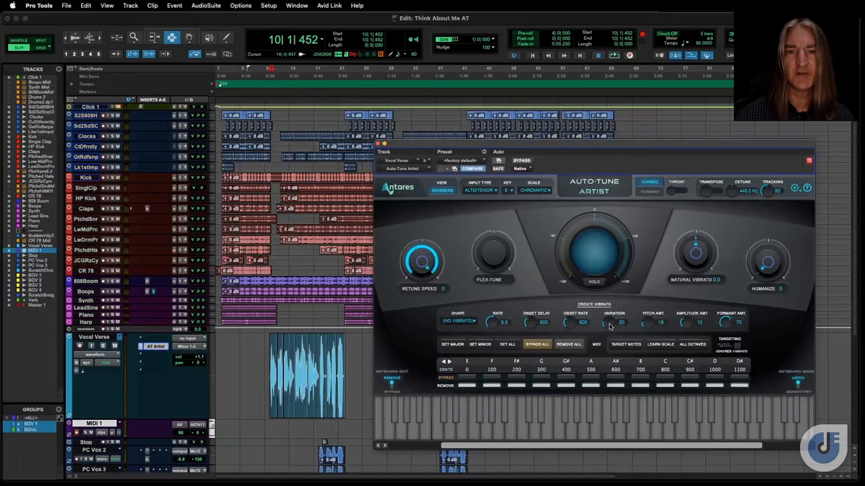
left_click(625, 344)
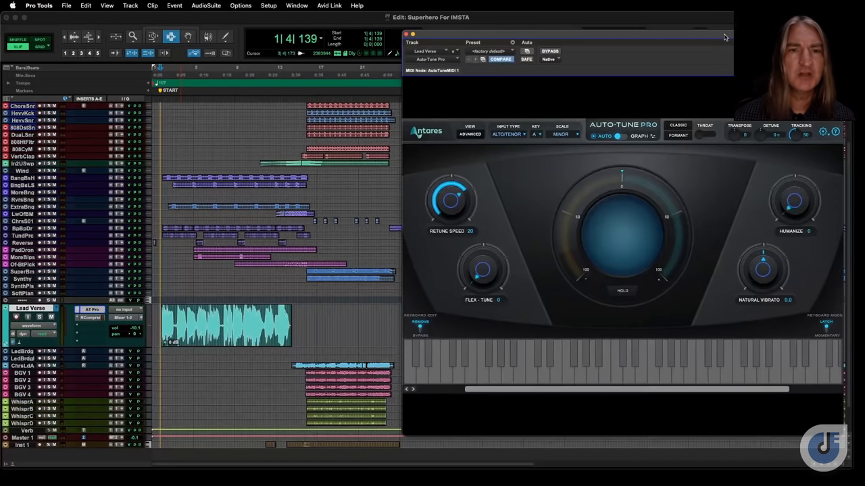
mouse_move(749, 175)
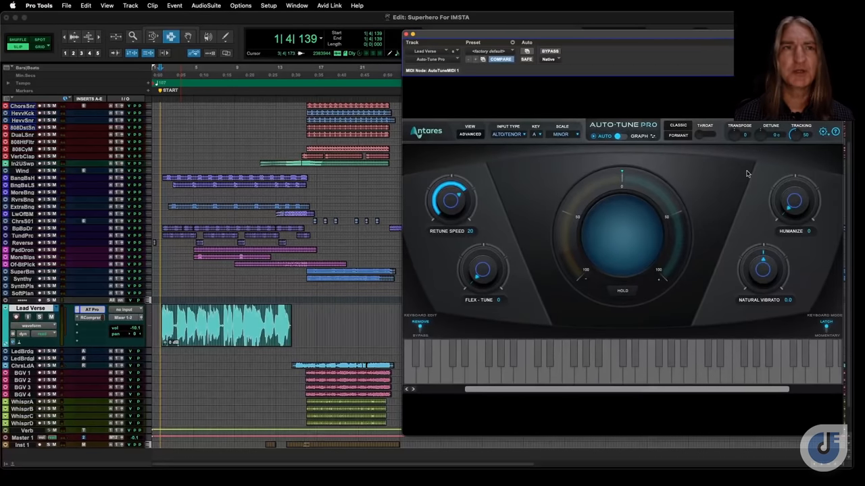
left_click(206, 5)
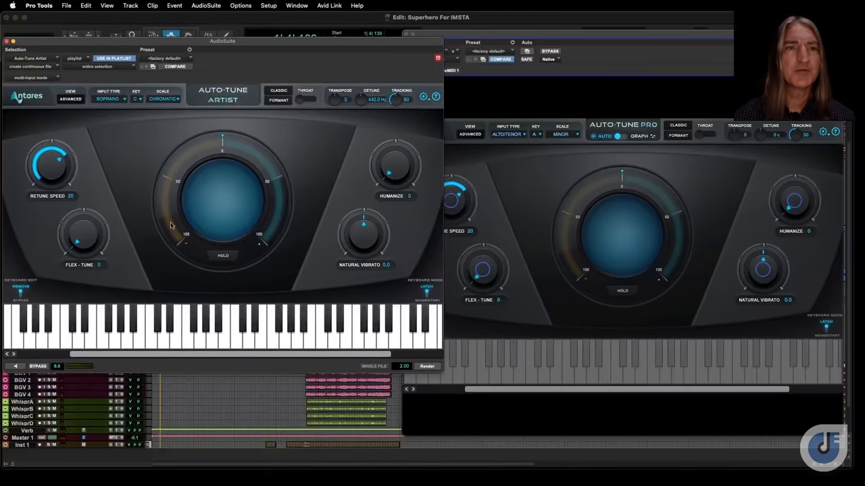
mouse_move(241, 182)
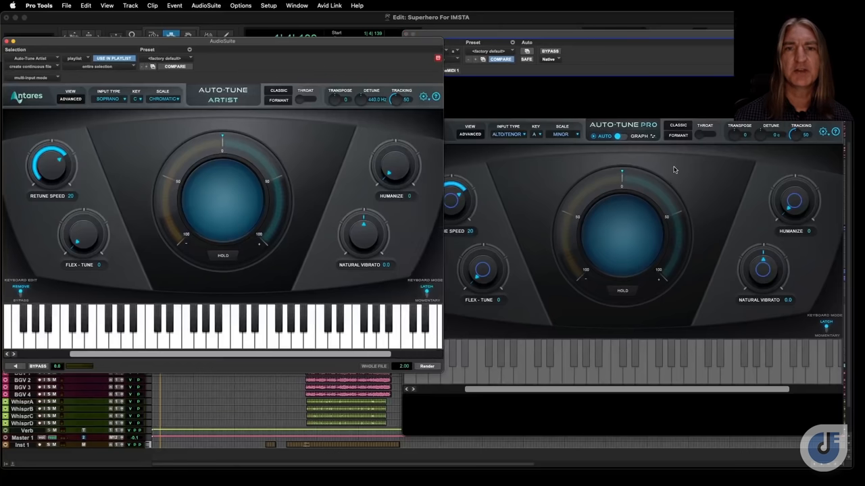
left_click(470, 134)
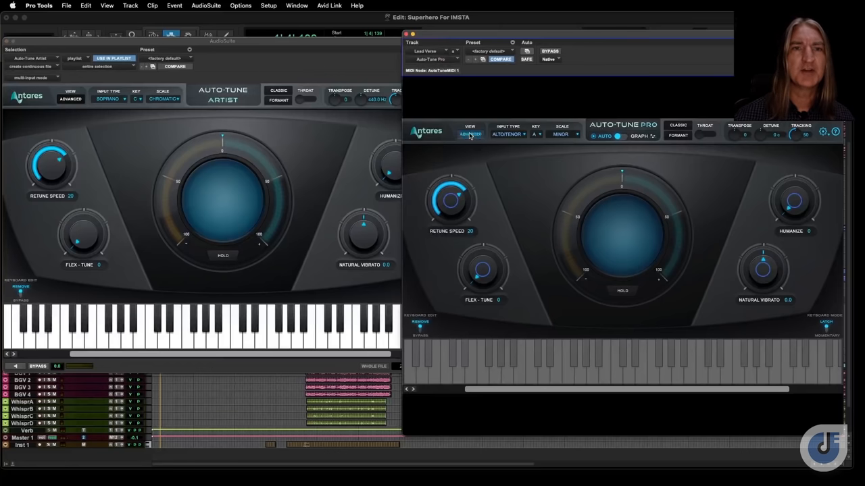
left_click(470, 135)
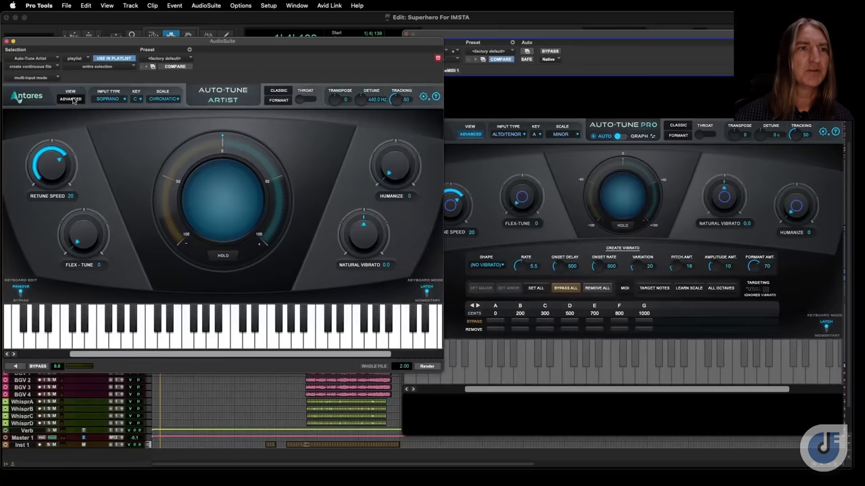
left_click(71, 99)
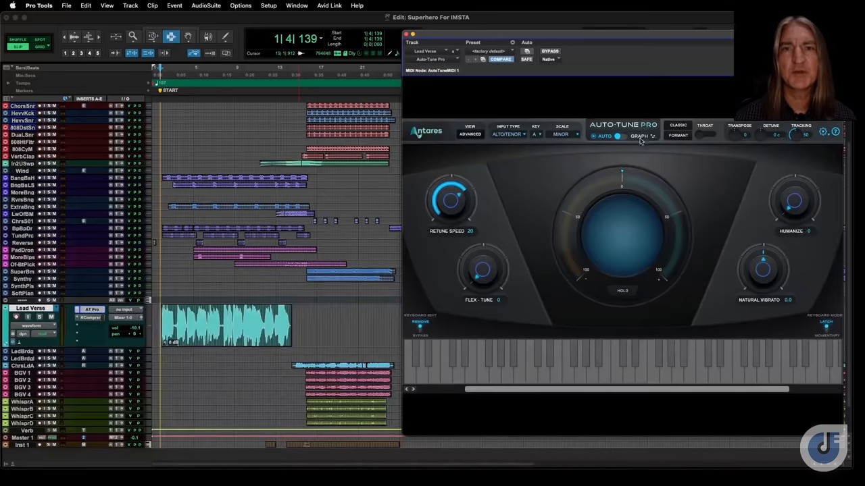
Switch Auto-Tune Pro to Graph mode and set its Window Width preference to 1400.
left_click(639, 136)
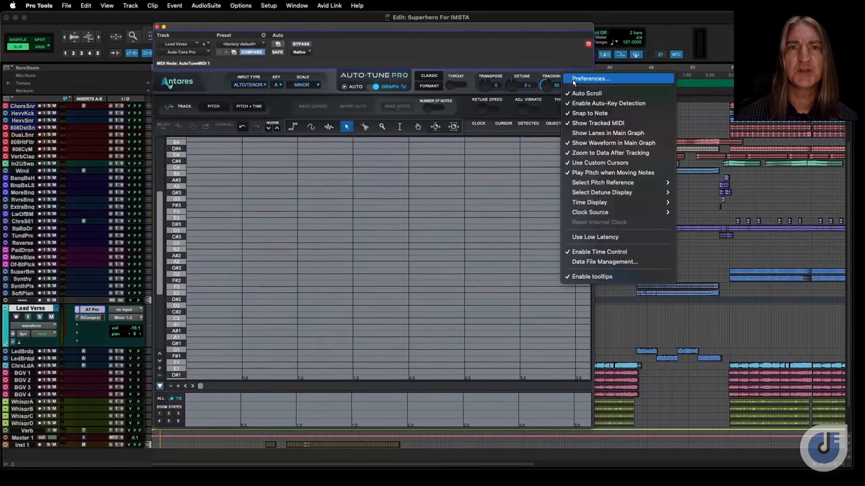
left_click(589, 78)
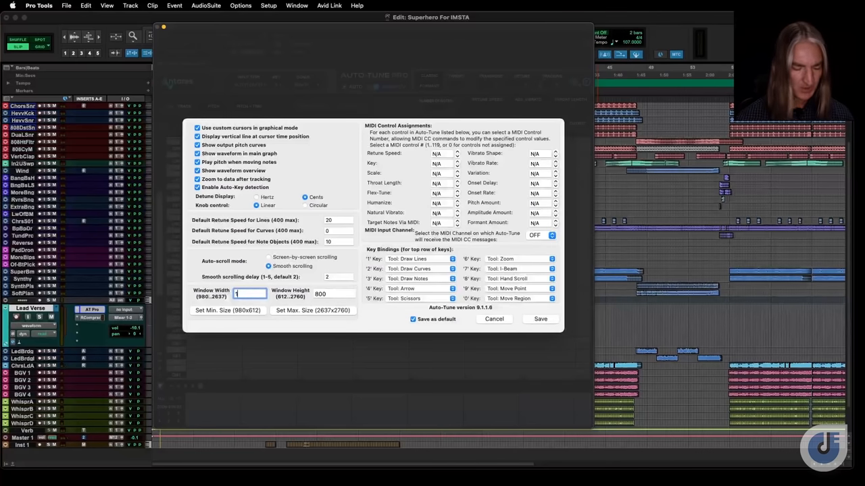
type("1400")
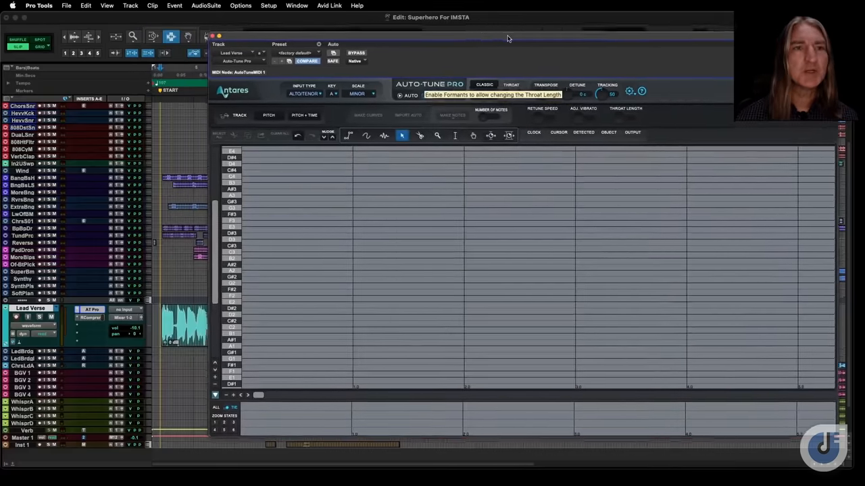
Choose Pitch + Time editing and commit the Lead Verse track up to the Auto-Tune insert.
left_click(304, 113)
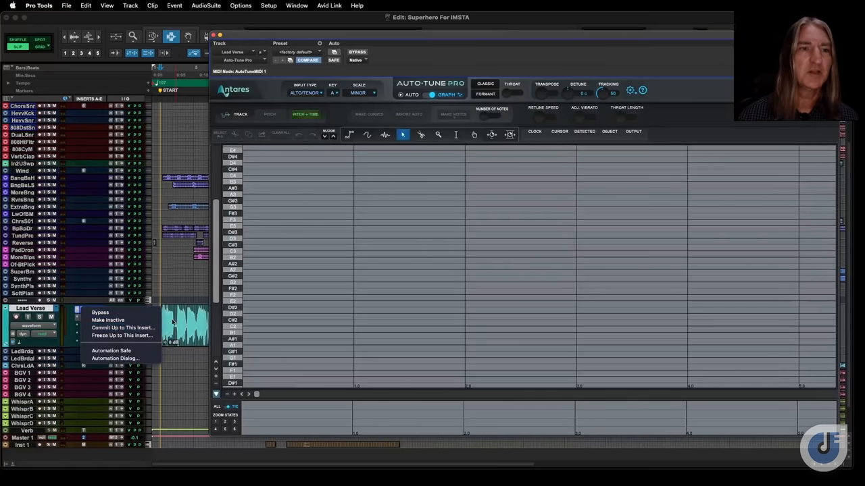
mouse_move(121, 328)
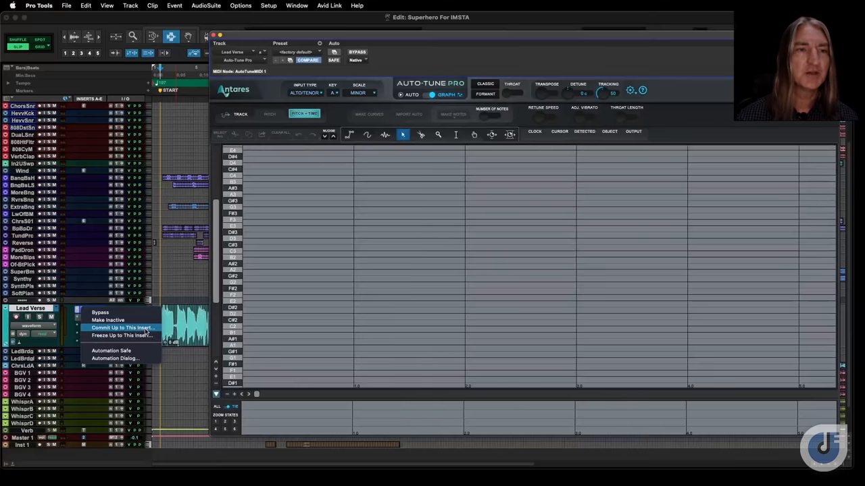
left_click(122, 328)
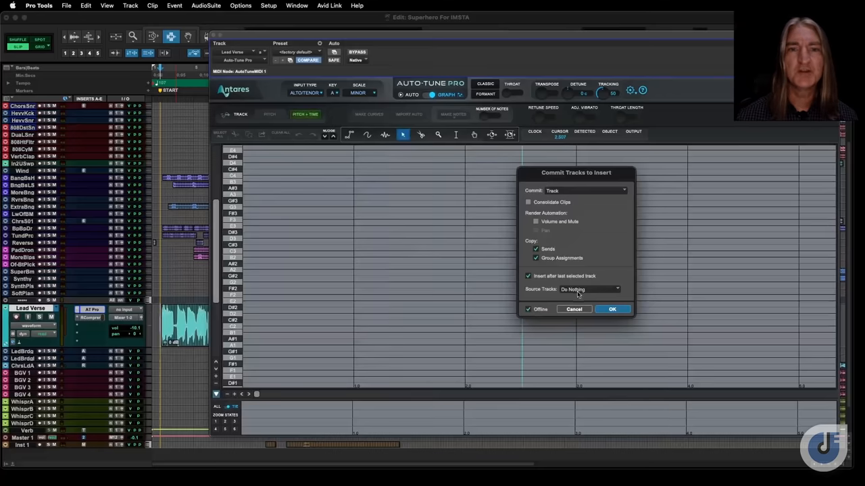
left_click(611, 309)
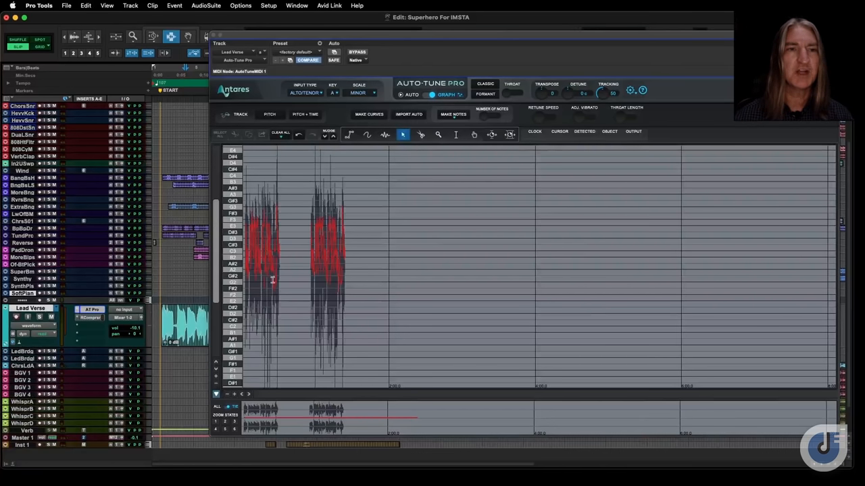
Track the whole verse vocal's pitch and zoom into the opening phrase.
left_click(263, 263)
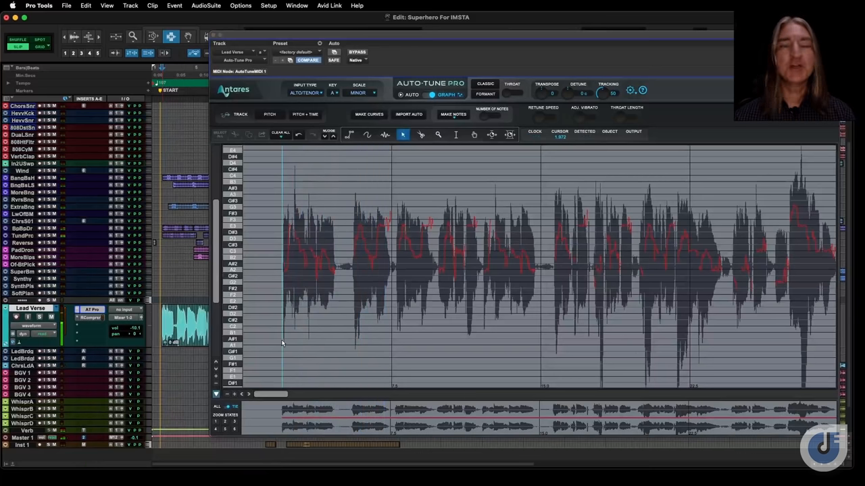
left_click(438, 135)
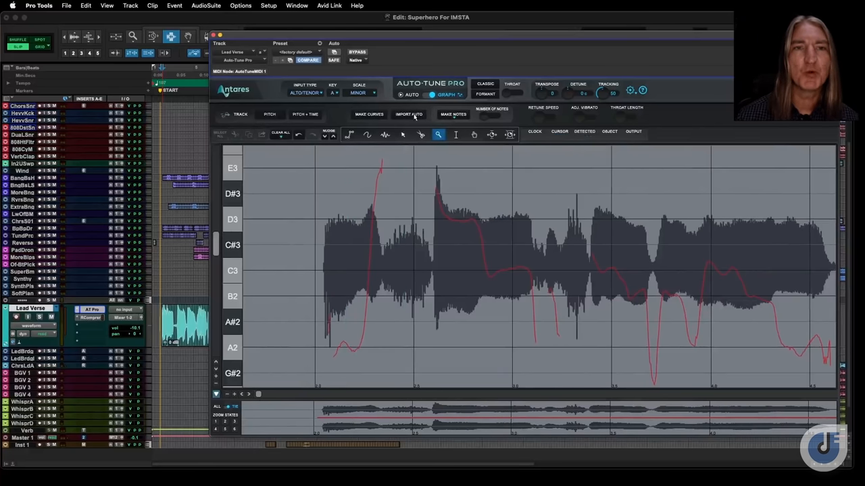
mouse_move(408, 114)
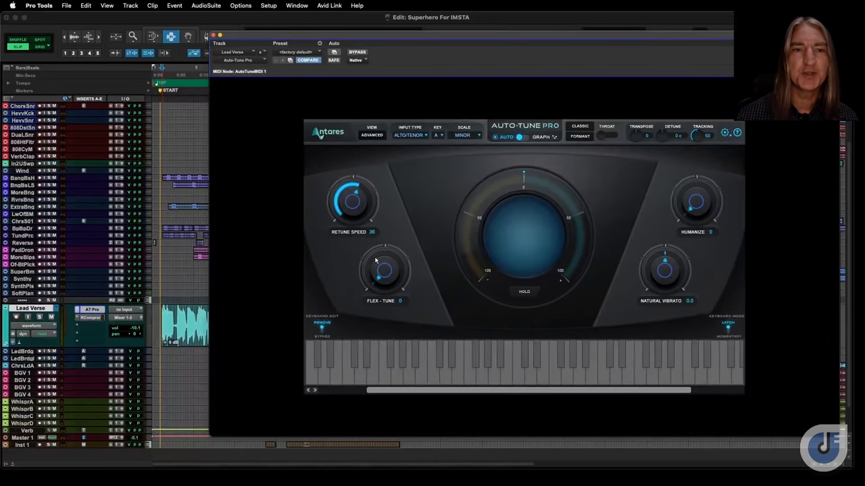
Toggle Auto-Tune Pro from Auto back to Graph mode and reposition the plugin window higher.
left_click_drag(384, 270, 389, 260)
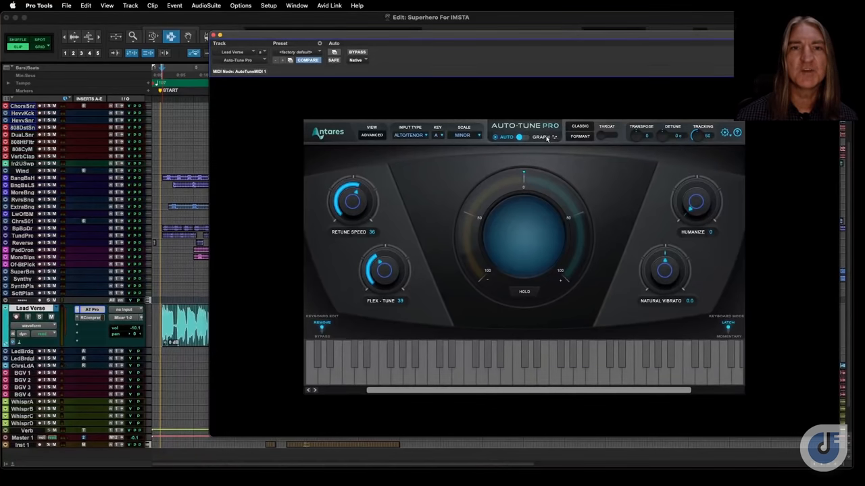
left_click(540, 138)
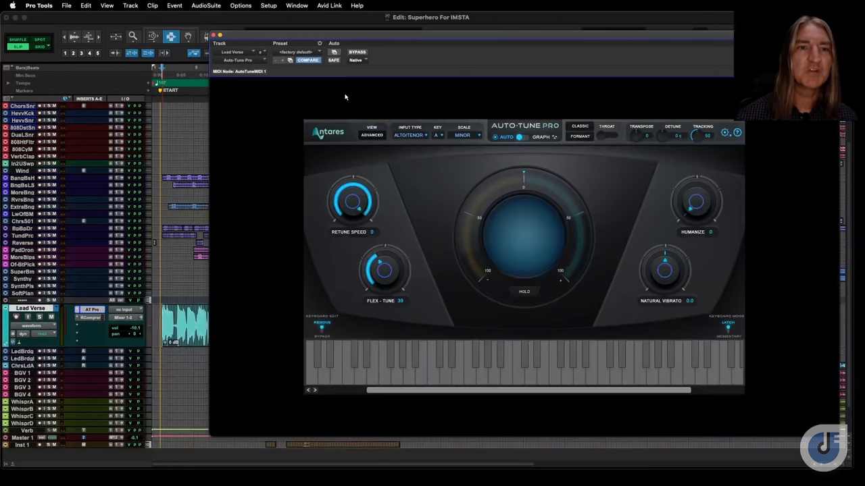
left_click(541, 136)
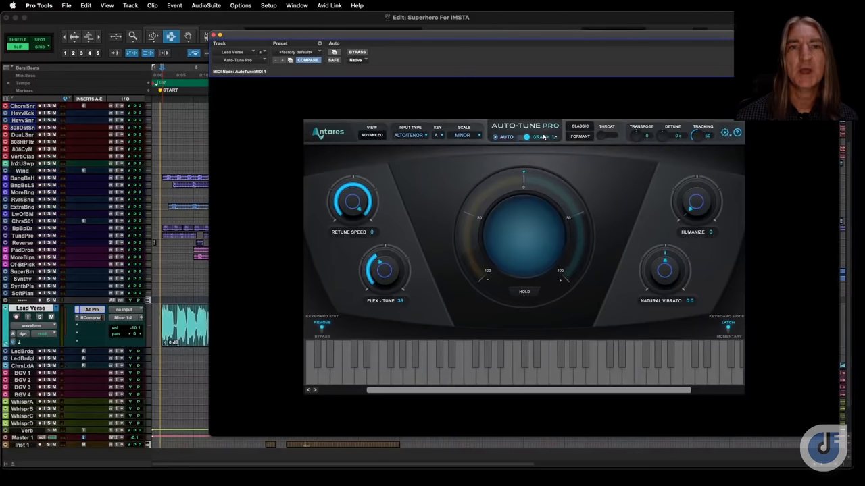
left_click(538, 138)
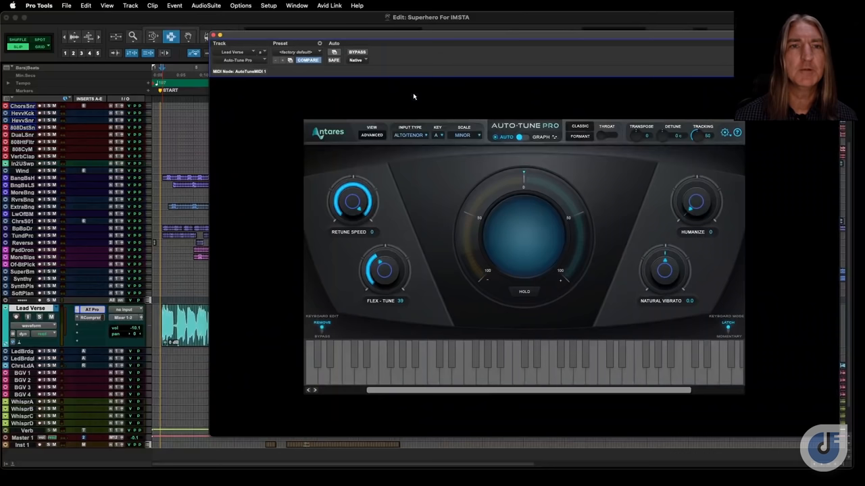
left_click_drag(351, 200, 354, 230)
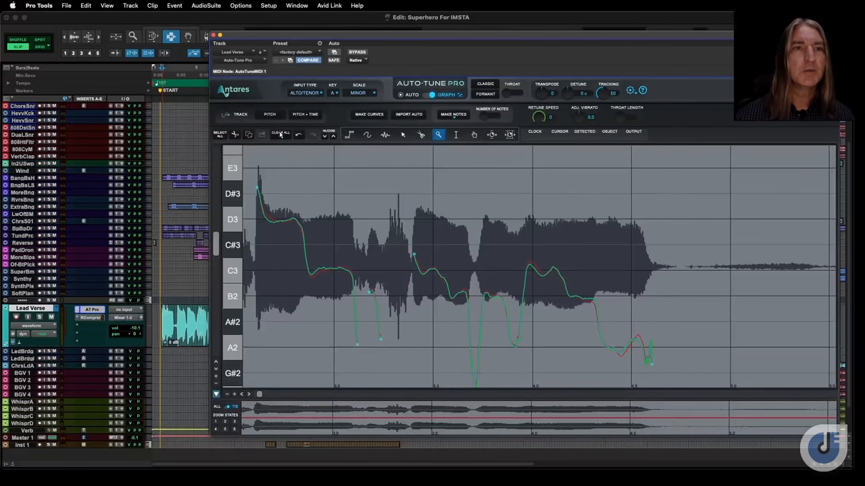
Track the phrase's pitch as a red curve and bring up the Make Notes options.
left_click(280, 134)
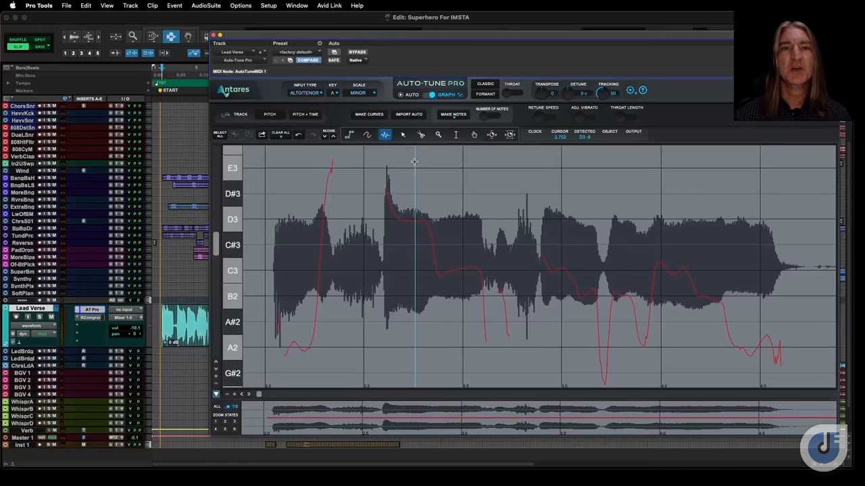
left_click(454, 113)
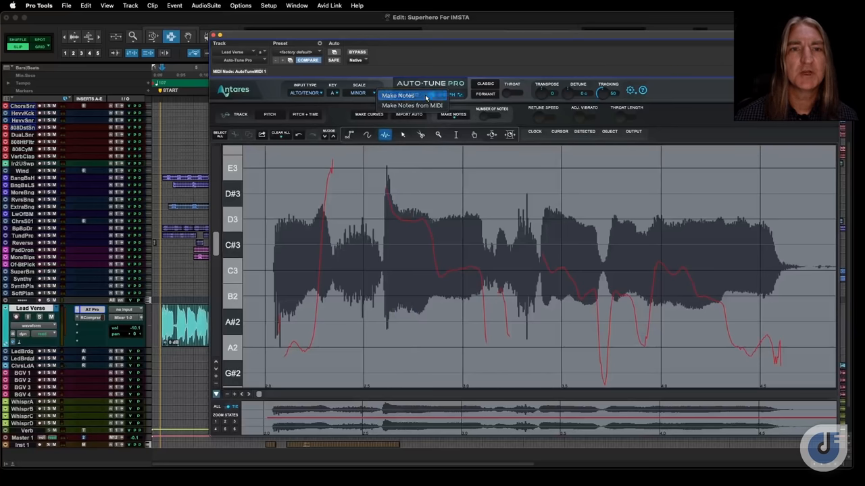
Generate note blocks from the tracked pitch, then deselect them.
left_click(397, 95)
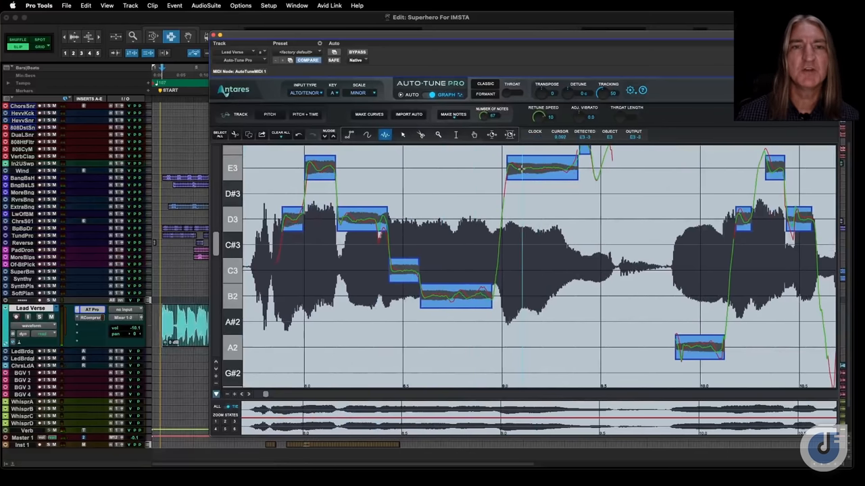
left_click(403, 135)
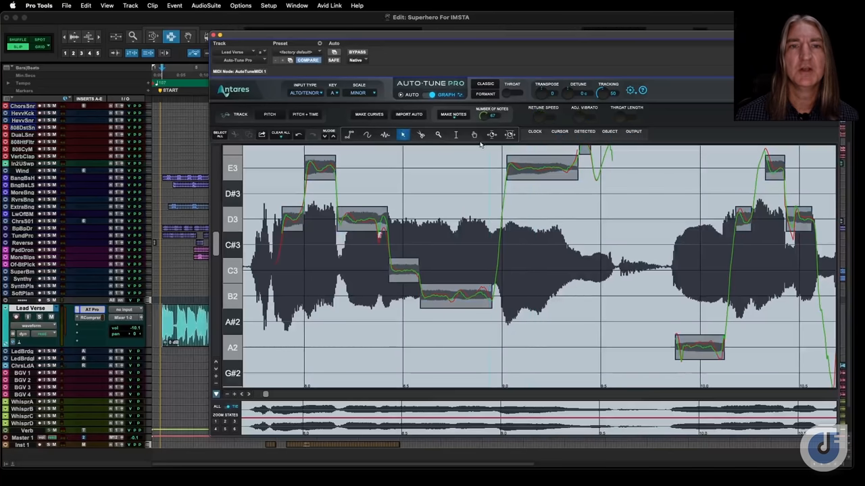
Drag one note block to a higher pitch, then remove the notes leaving only the pitch curve.
left_click(457, 135)
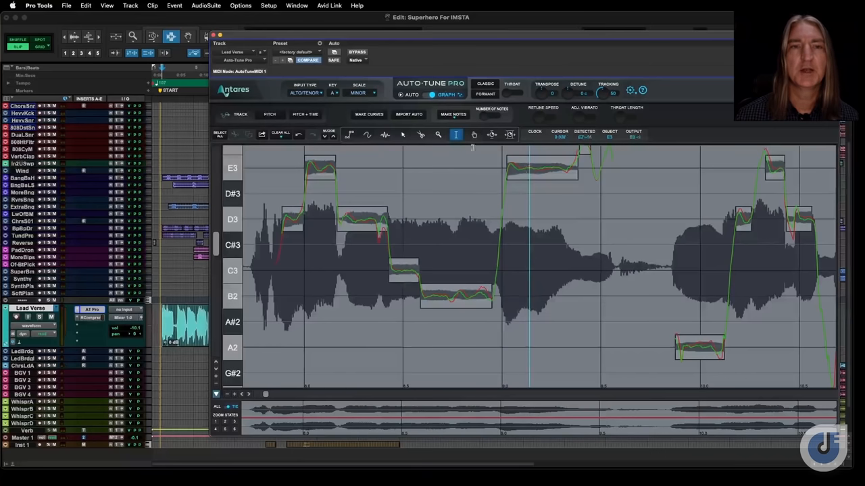
left_click(402, 135)
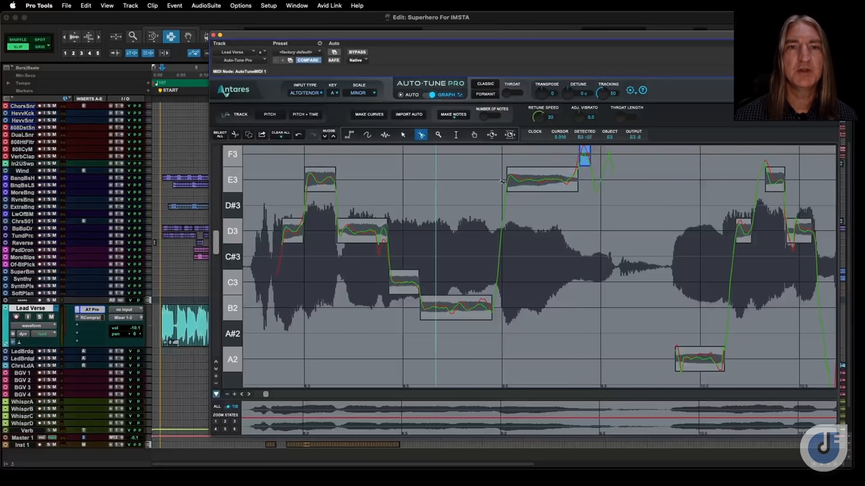
left_click(540, 181)
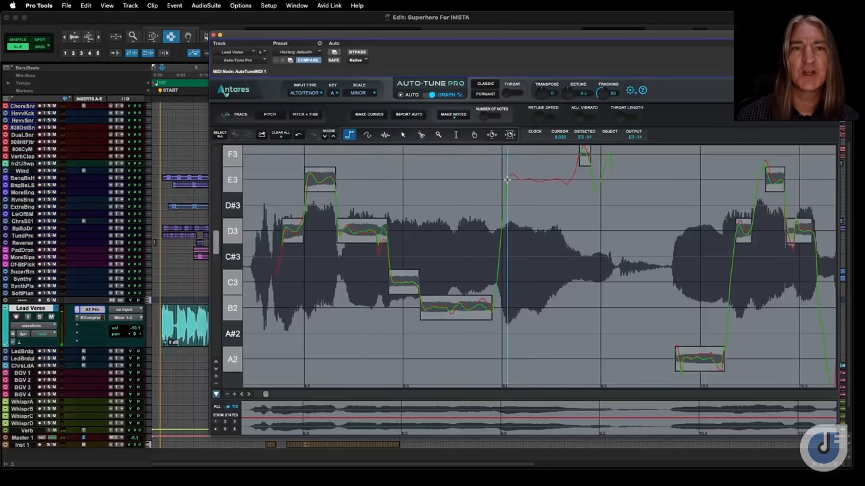
left_click_drag(506, 178, 570, 178)
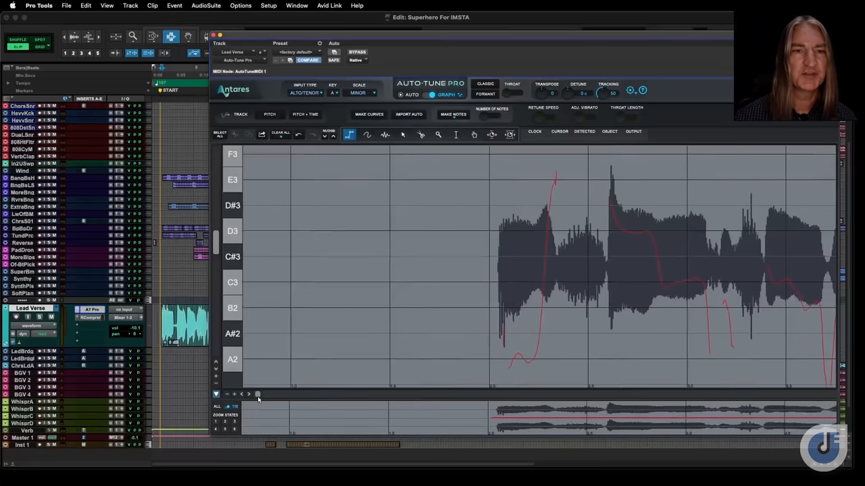
mouse_move(416, 142)
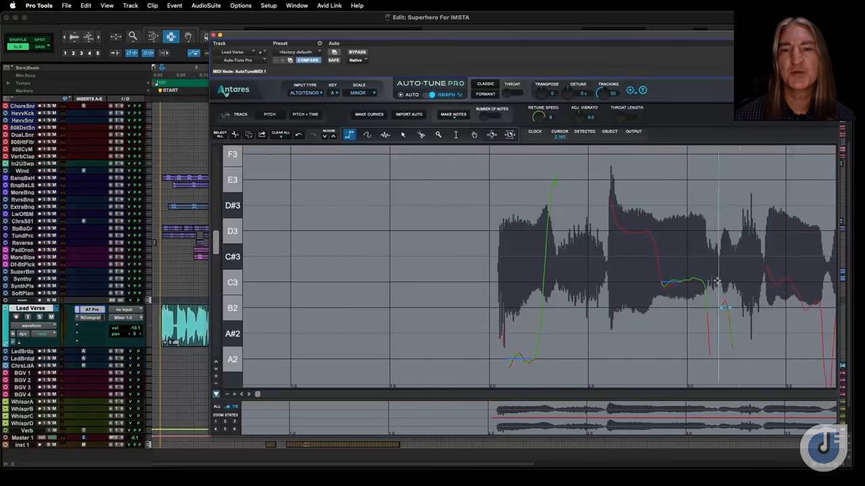
Draw green correction curves with the Curve tool over stretches of the red pitch line near C3.
left_click(403, 135)
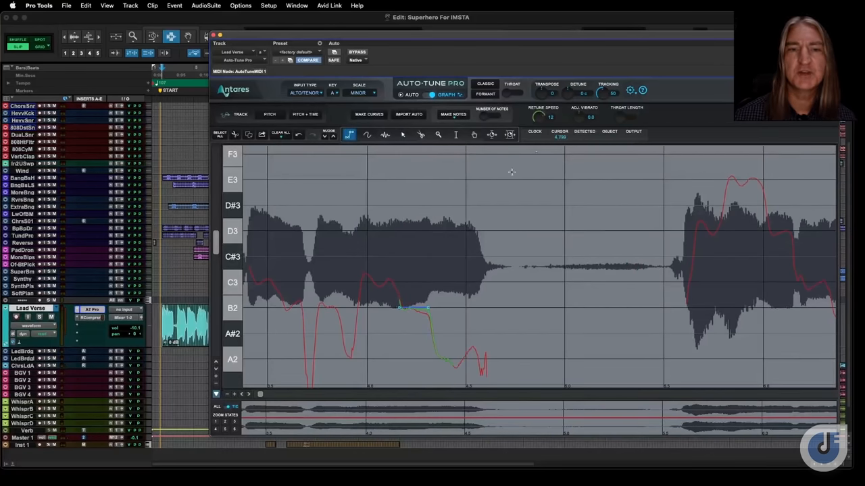
mouse_move(738, 400)
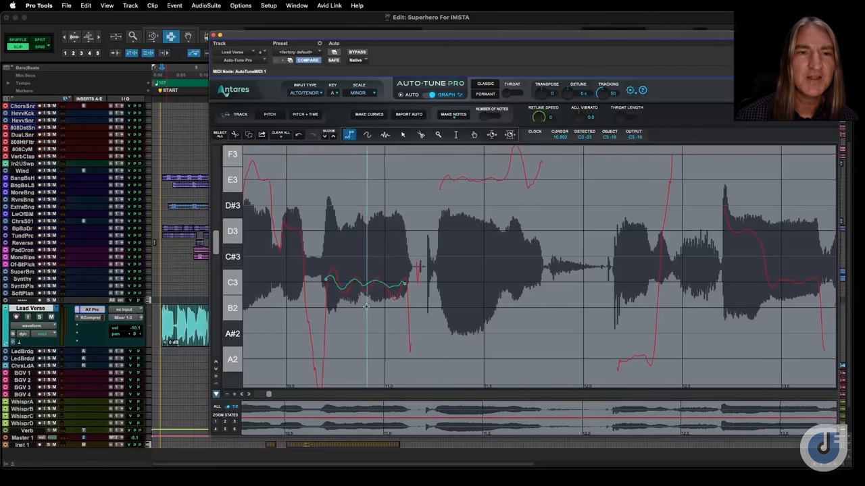
Replace the curve's end near C3 with a straight Line segment at about B2, then return to the Arrow tool.
left_click_drag(365, 309, 403, 309)
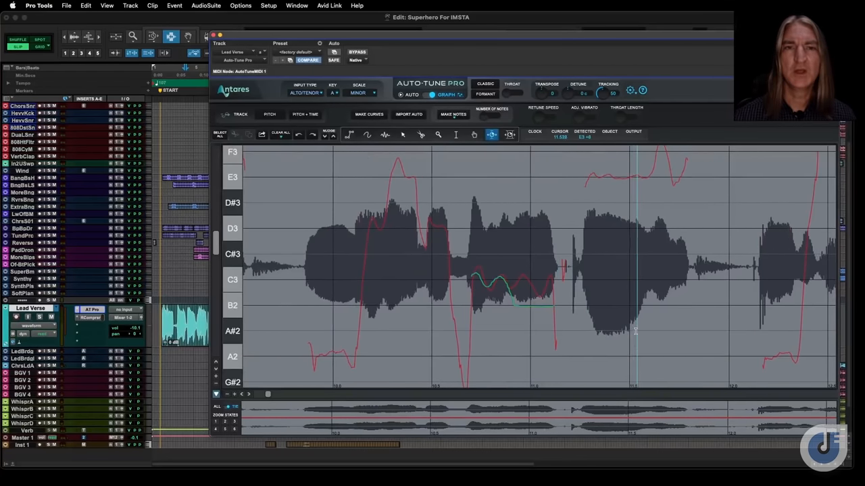
left_click(485, 95)
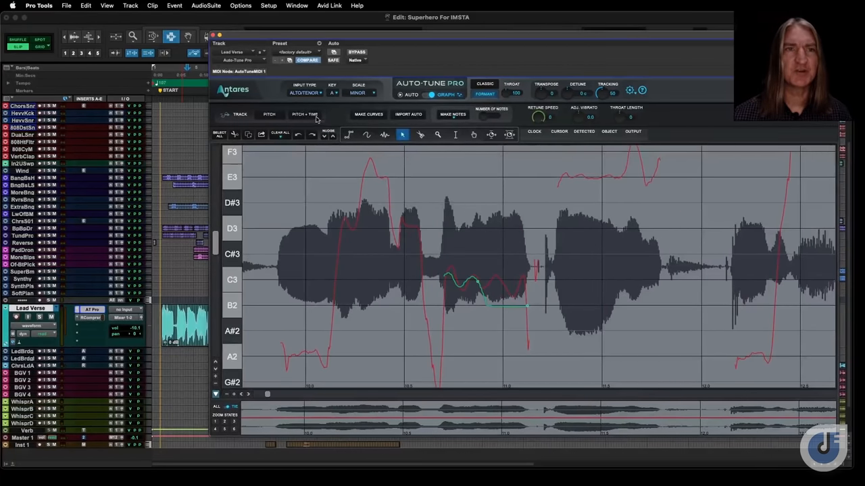
mouse_move(402, 146)
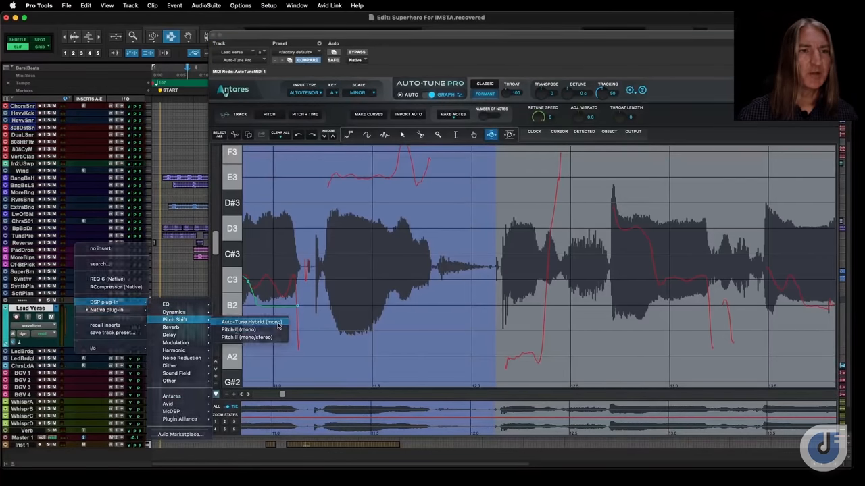
left_click(251, 321)
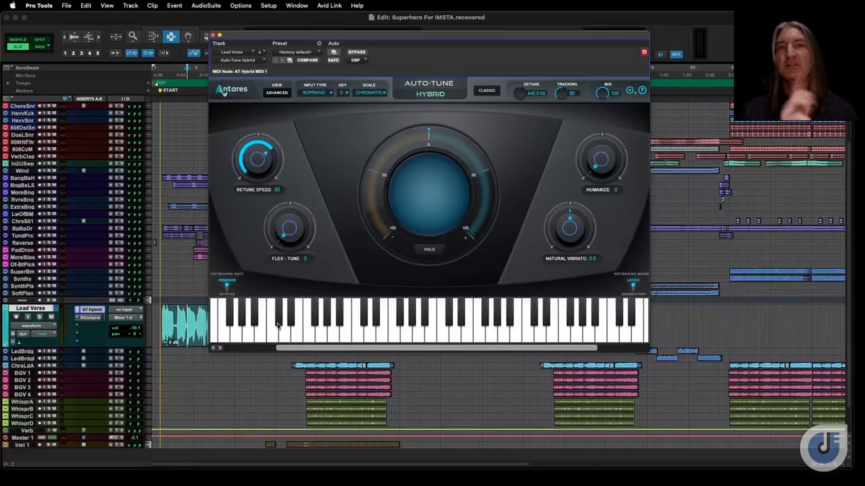
mouse_move(508, 79)
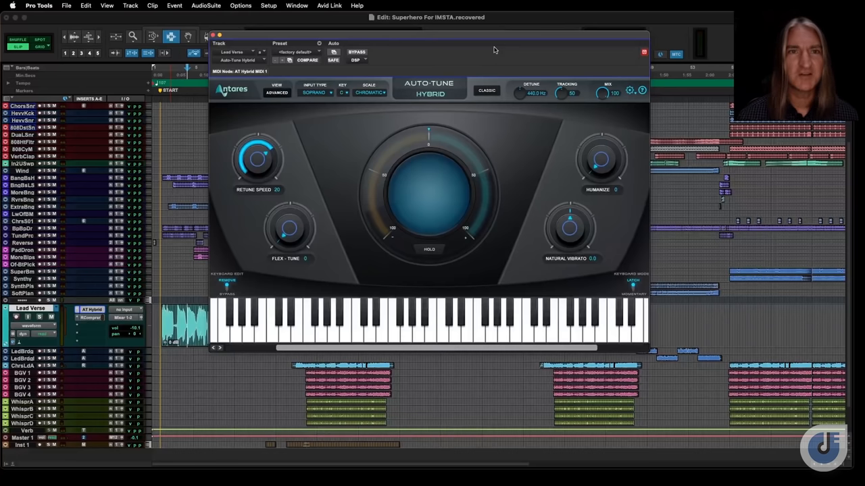
mouse_move(323, 208)
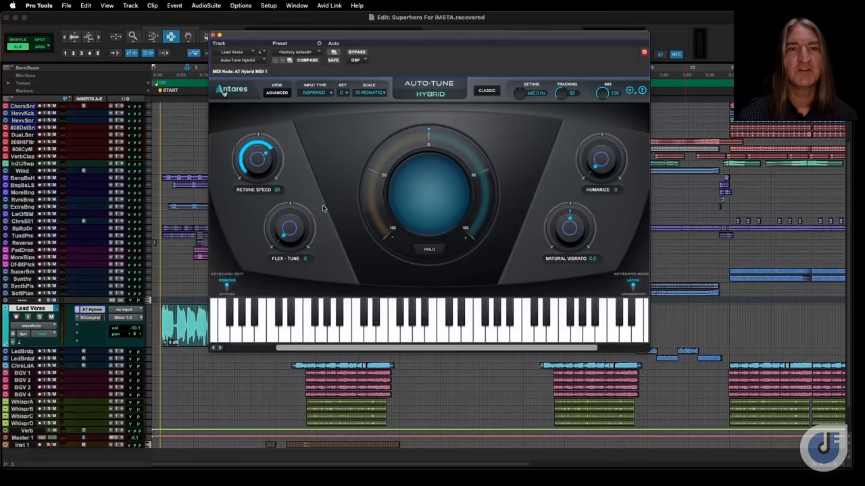
mouse_move(445, 178)
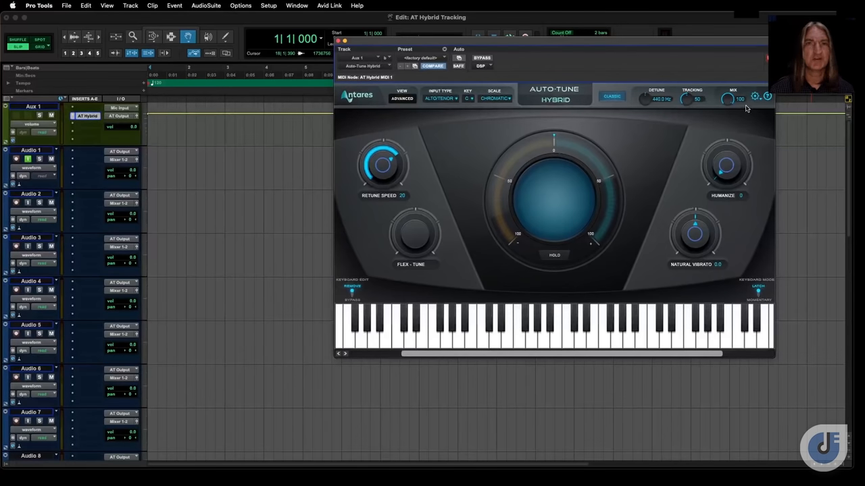
mouse_move(735, 111)
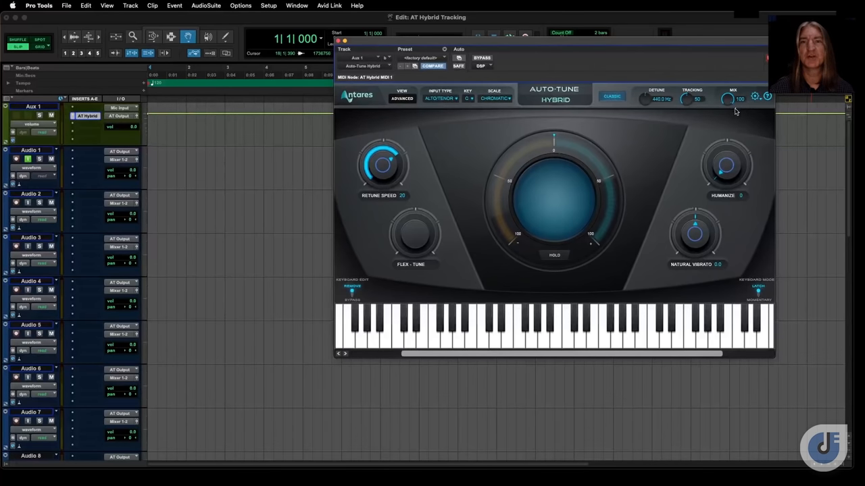
mouse_move(729, 101)
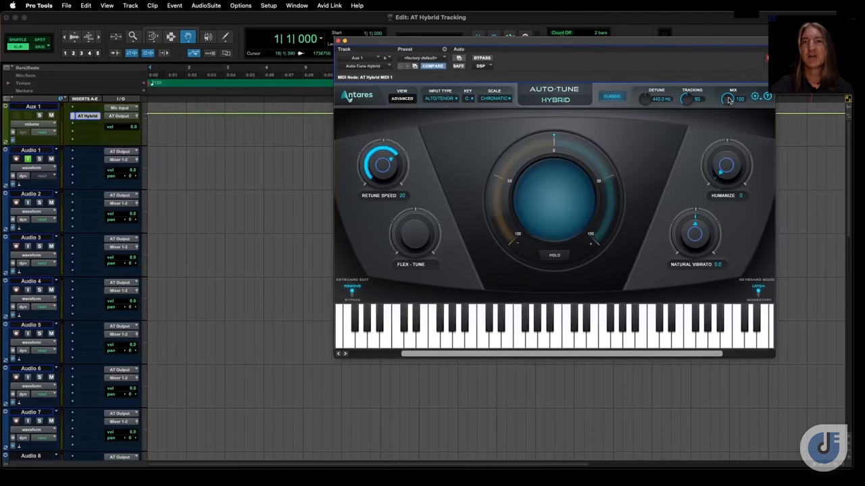
Load the AT Hybrid Tracking session and bring up Auto-Tune Hybrid on the Aux 1 track during playback.
left_click_drag(732, 98, 733, 155)
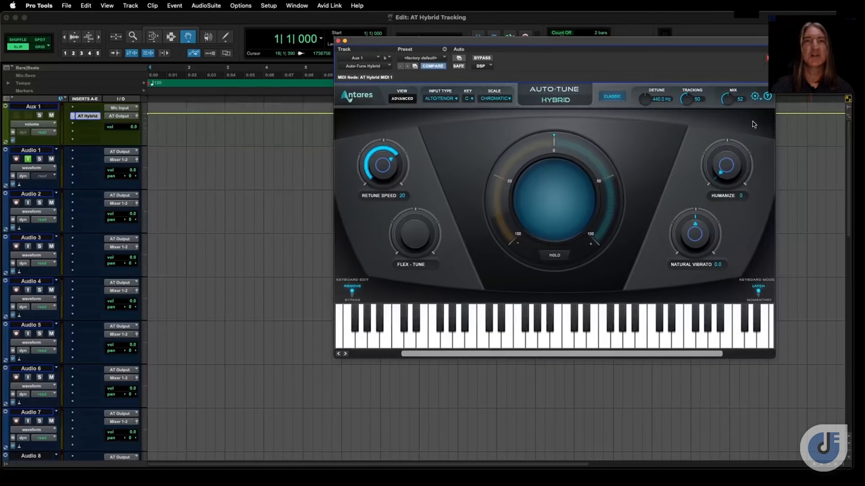
mouse_move(736, 103)
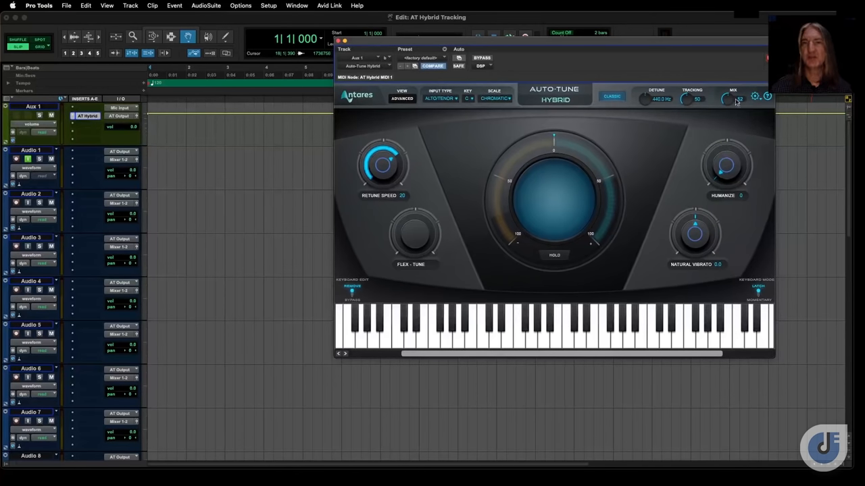
left_click_drag(727, 100, 727, 105)
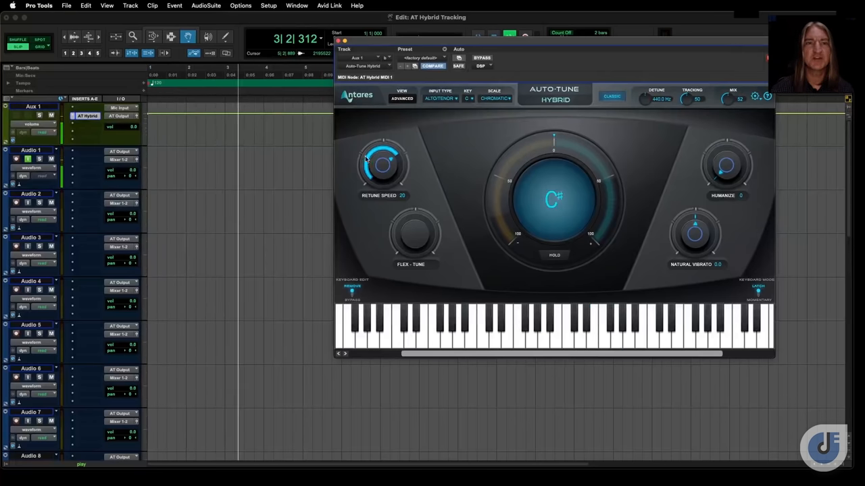
left_click_drag(384, 165, 379, 174)
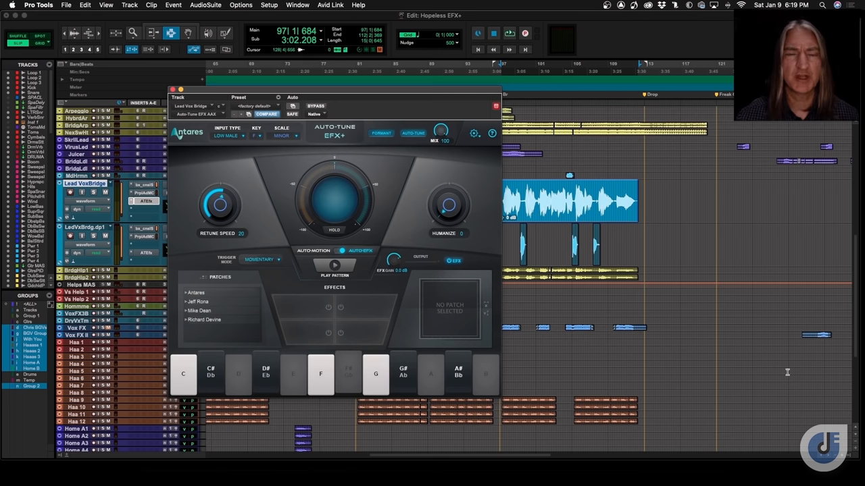
Load a vocoder patch from the Antares collection in the EFX+ Patches browser.
left_click(210, 374)
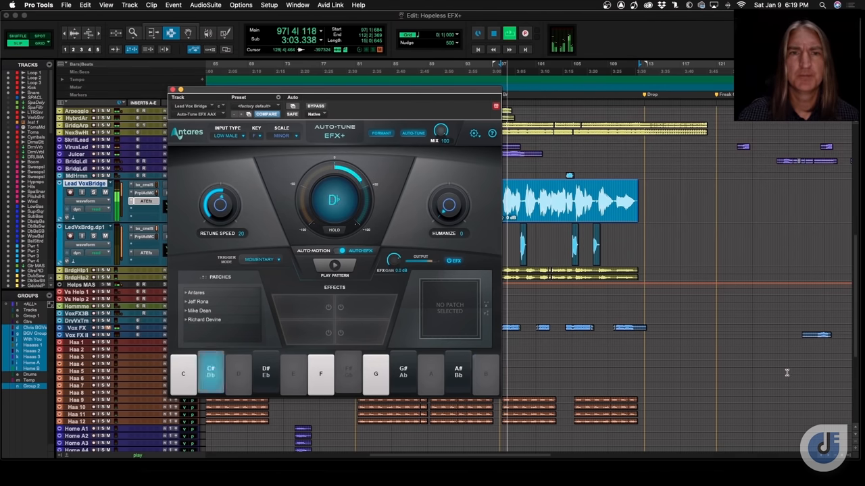
left_click(211, 374)
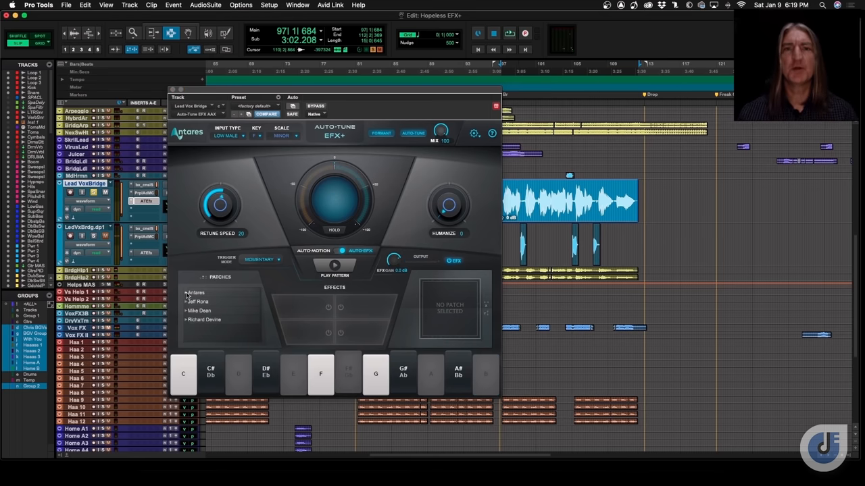
left_click(186, 291)
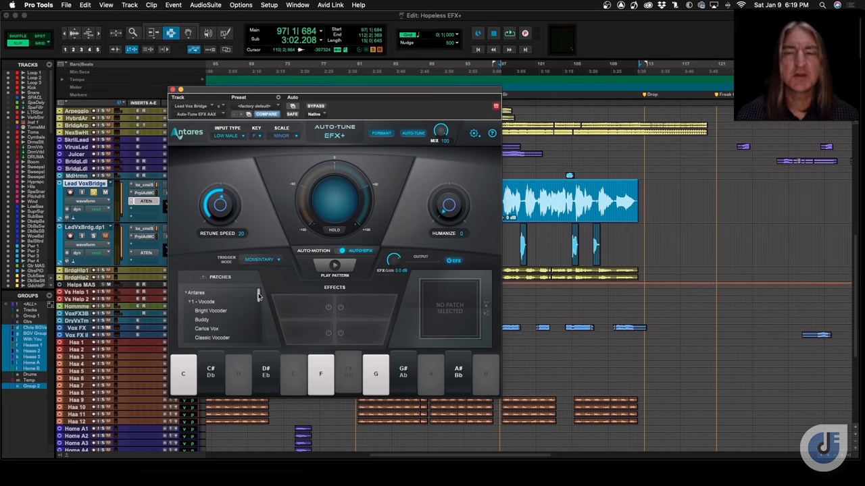
left_click(209, 321)
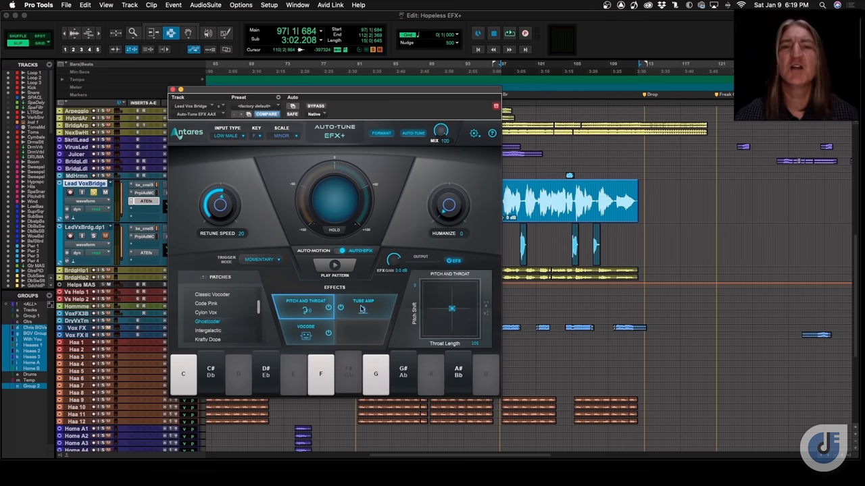
mouse_move(360, 339)
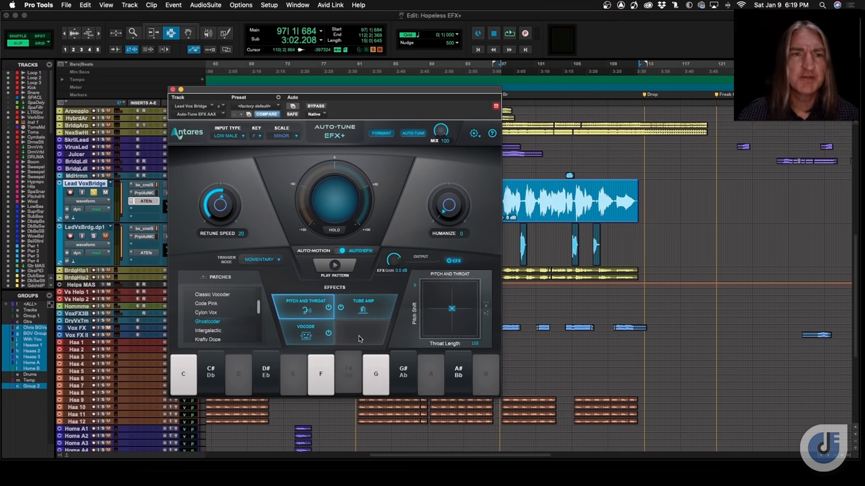
Review the Vocoder effect's XY pad, then adjust the Tube Amp's Drive and Compression pad.
left_click(305, 331)
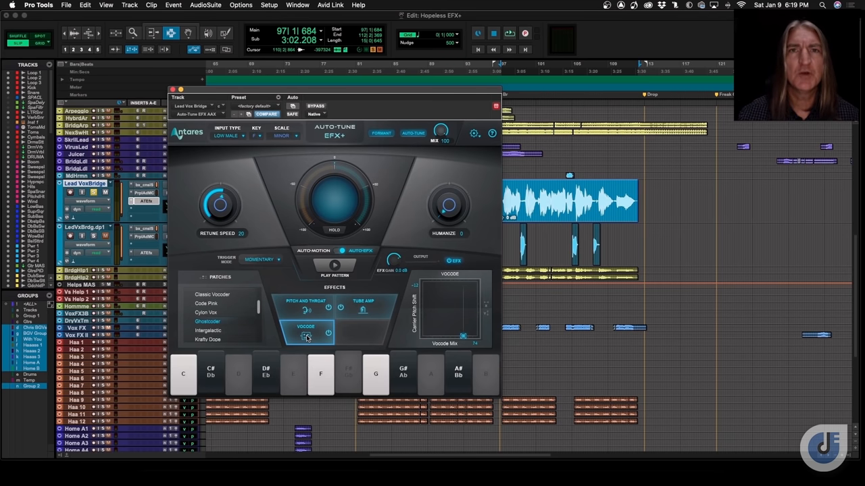
mouse_move(427, 308)
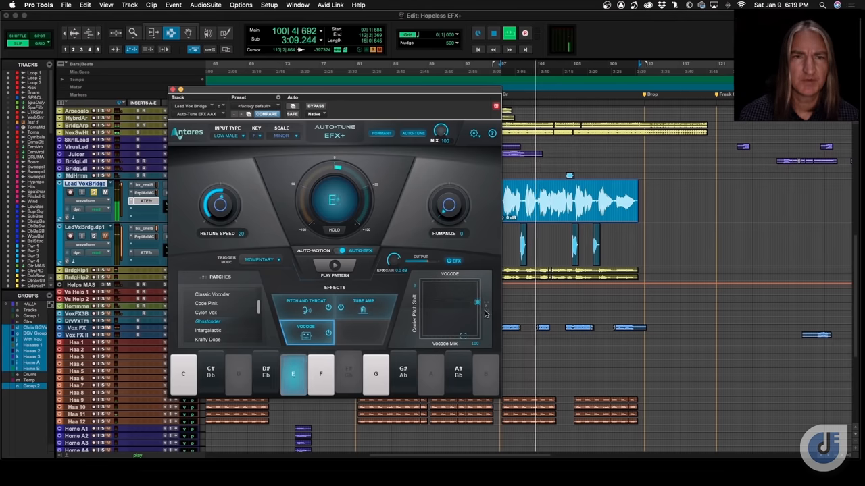
left_click(458, 375)
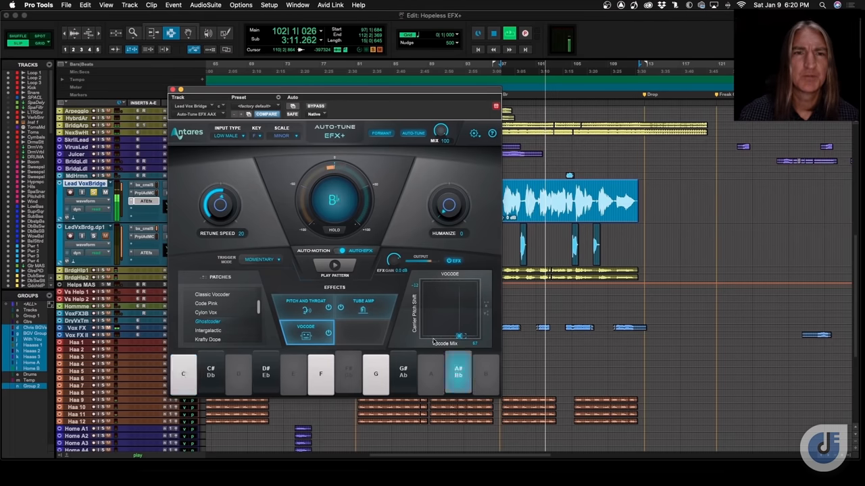
left_click(305, 300)
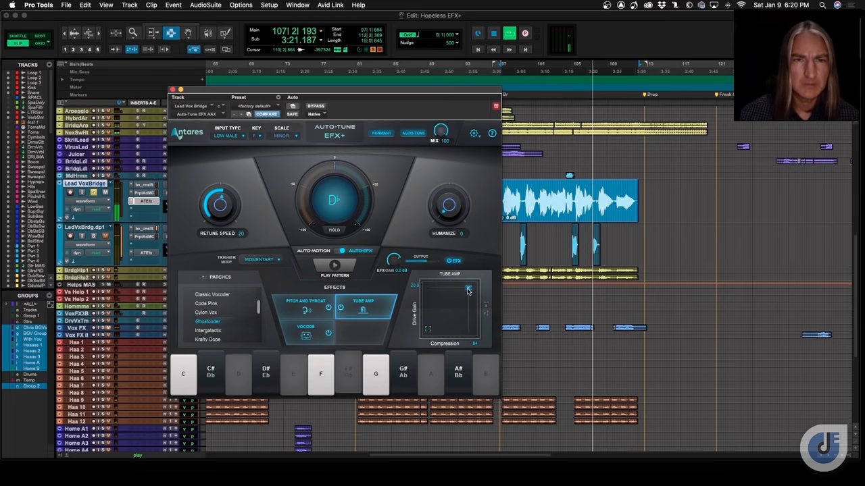
left_click_drag(467, 286, 445, 313)
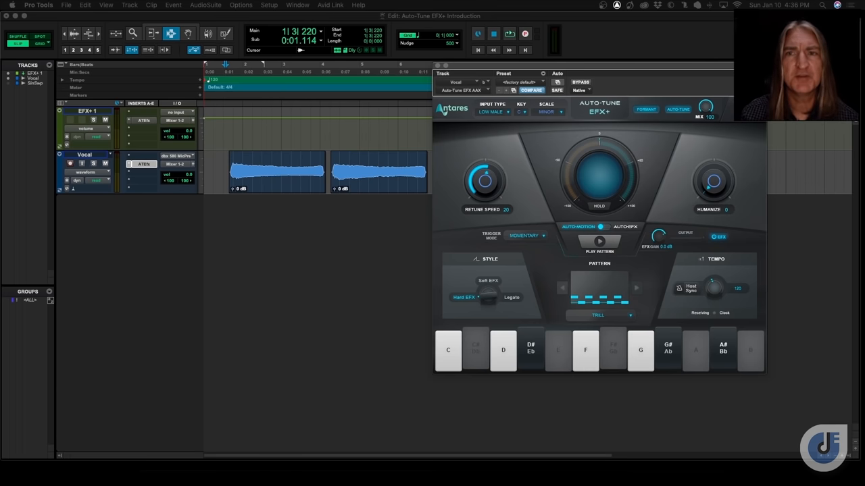
Set the Auto-Motion pattern tempo to Host Sync so it follows the session.
left_click(448, 350)
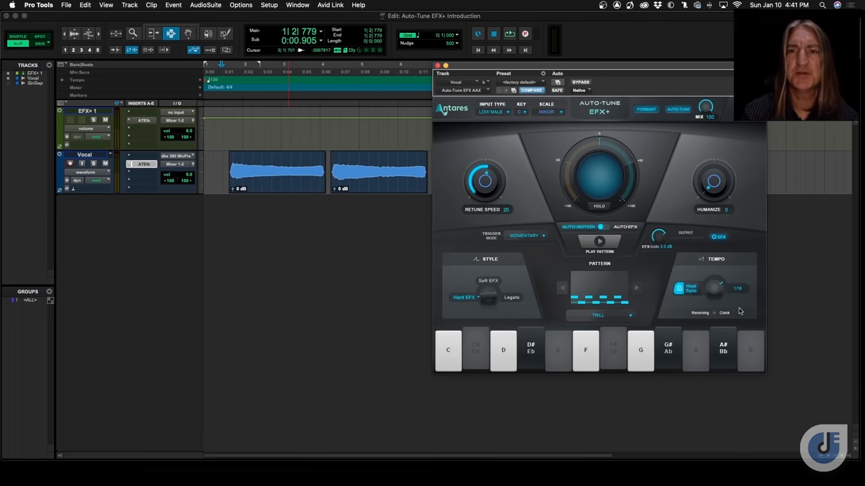
mouse_move(740, 296)
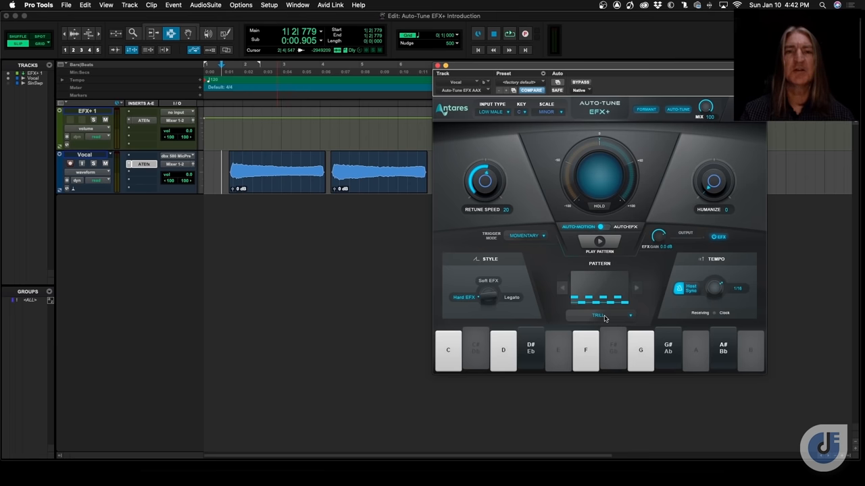
Choose the JCG MINOR ARP 1 Auto-Motion pattern and audition the vocal with it.
left_click(599, 315)
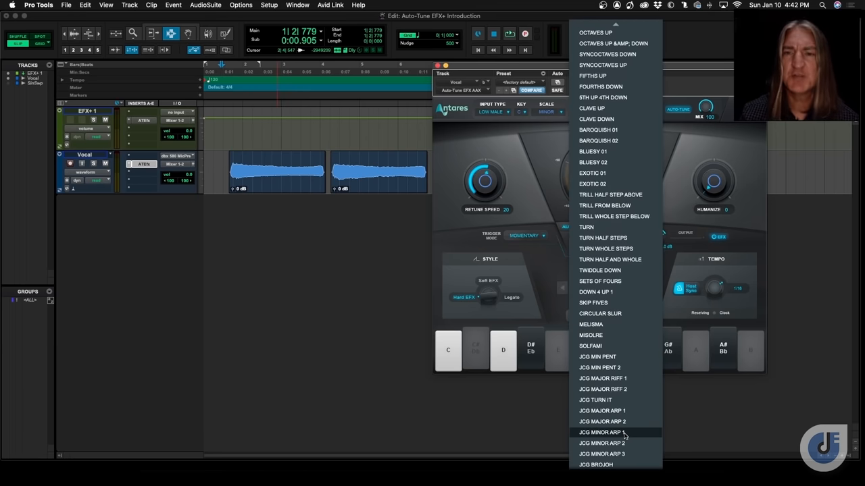
left_click(600, 432)
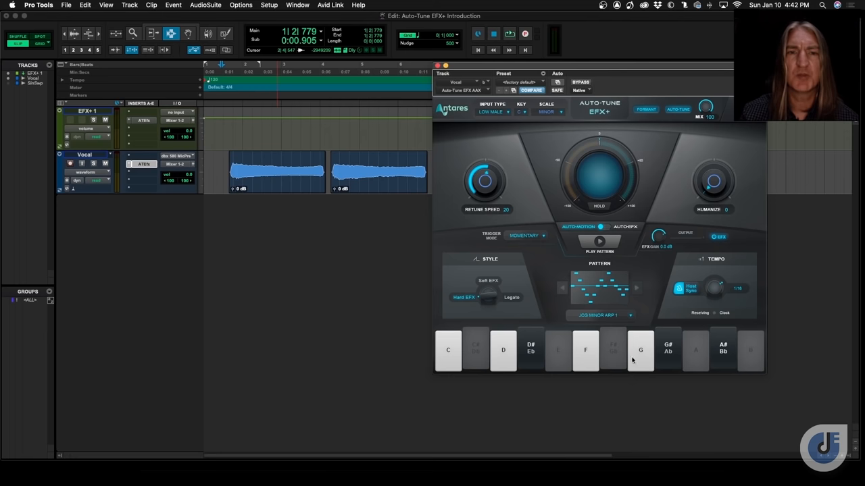
mouse_move(614, 248)
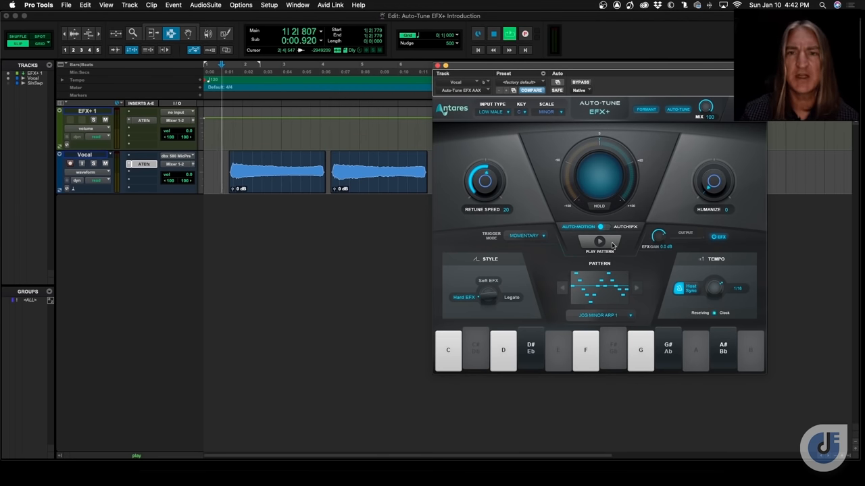
left_click(448, 350)
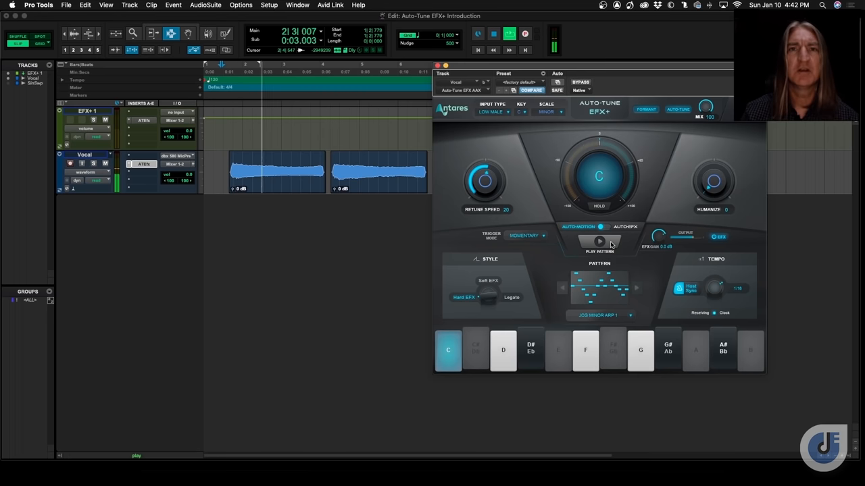
left_click(598, 242)
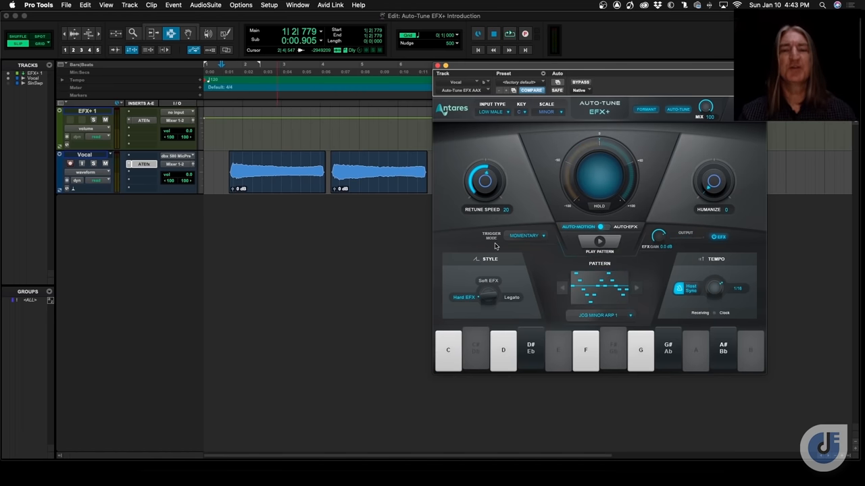
Try Momentary and Toggle trigger modes, then set Auto and play the pattern.
left_click(526, 235)
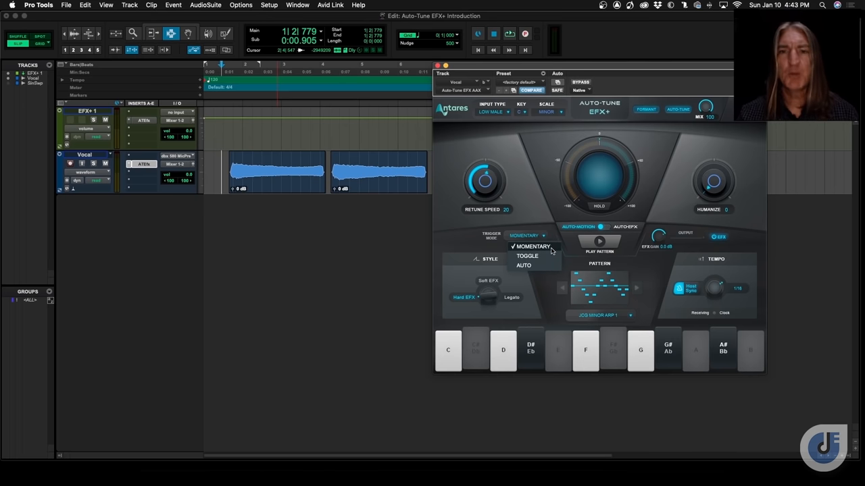
left_click(529, 246)
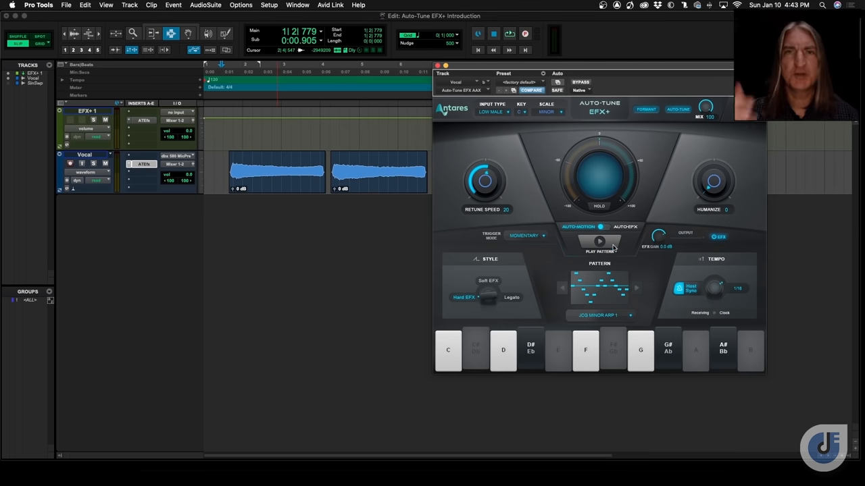
left_click(525, 235)
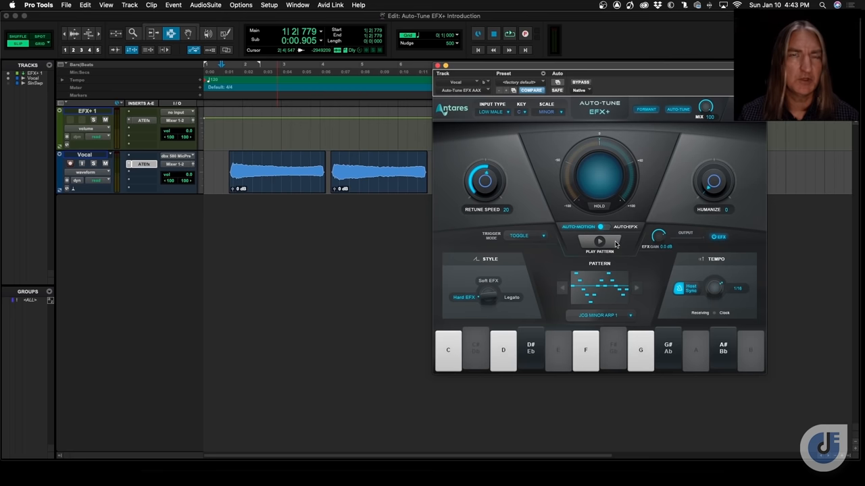
left_click(526, 235)
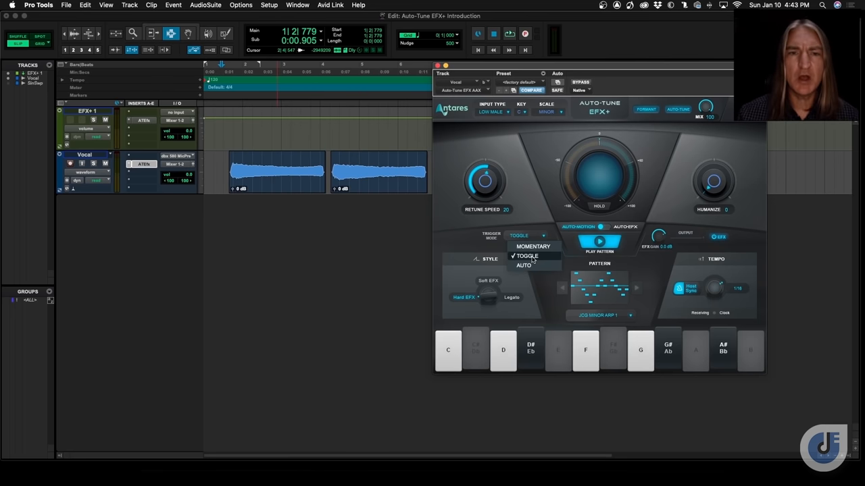
left_click(524, 265)
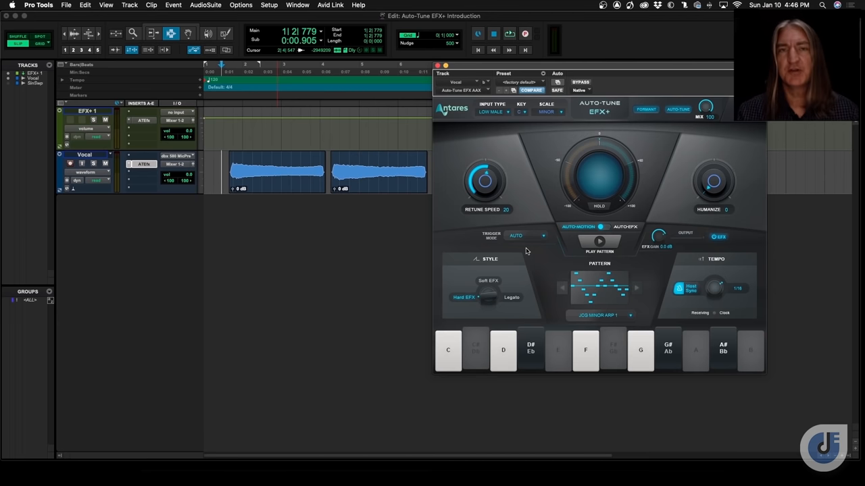
left_click(599, 240)
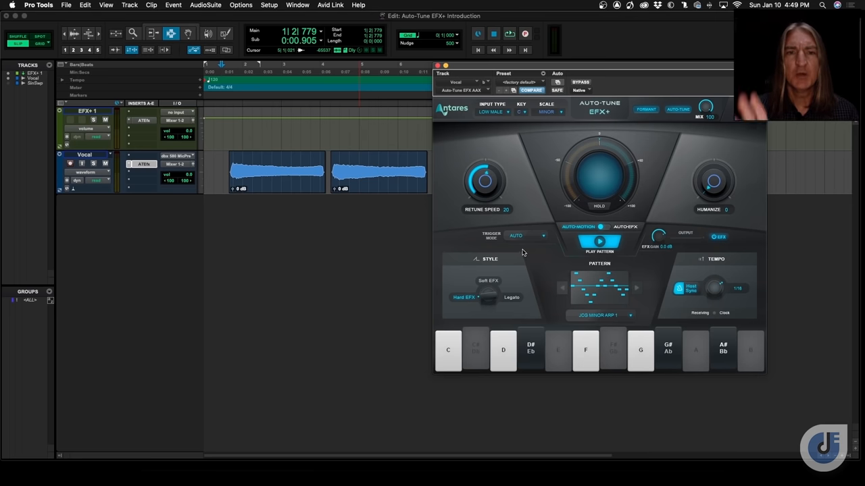
mouse_move(605, 263)
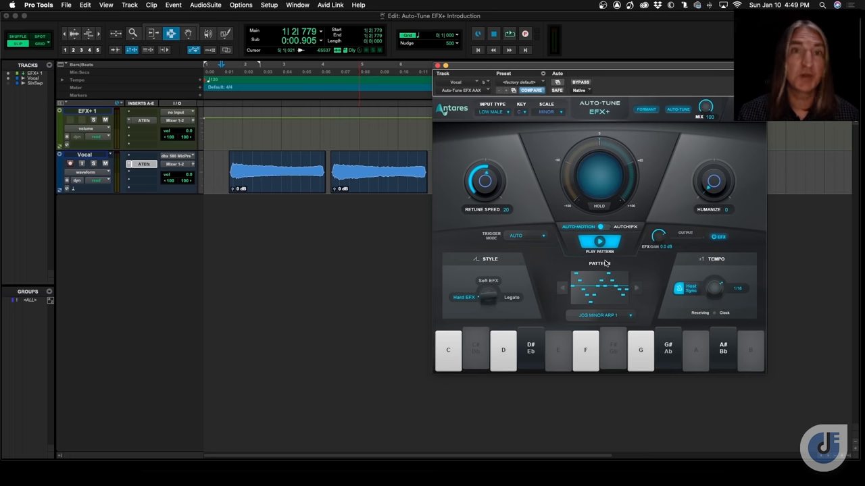
left_click(448, 350)
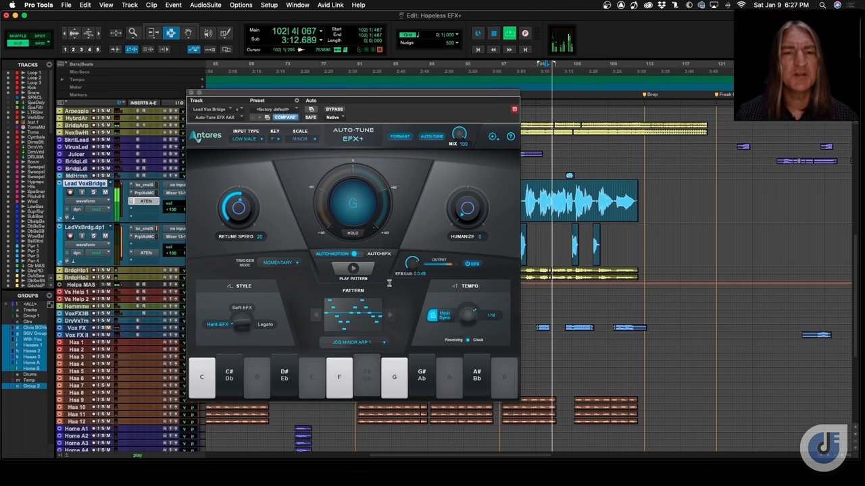
Start the minor arpeggio Auto-Motion pattern on the Lead Vox Bridge vocal.
left_click(352, 268)
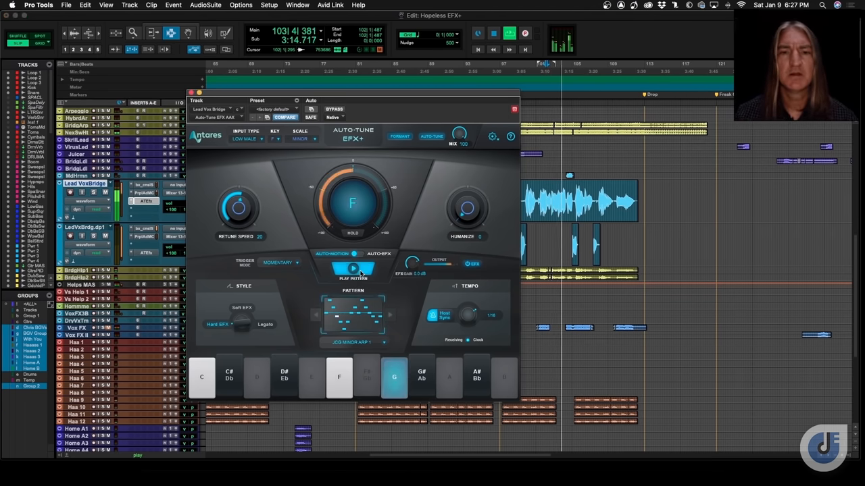